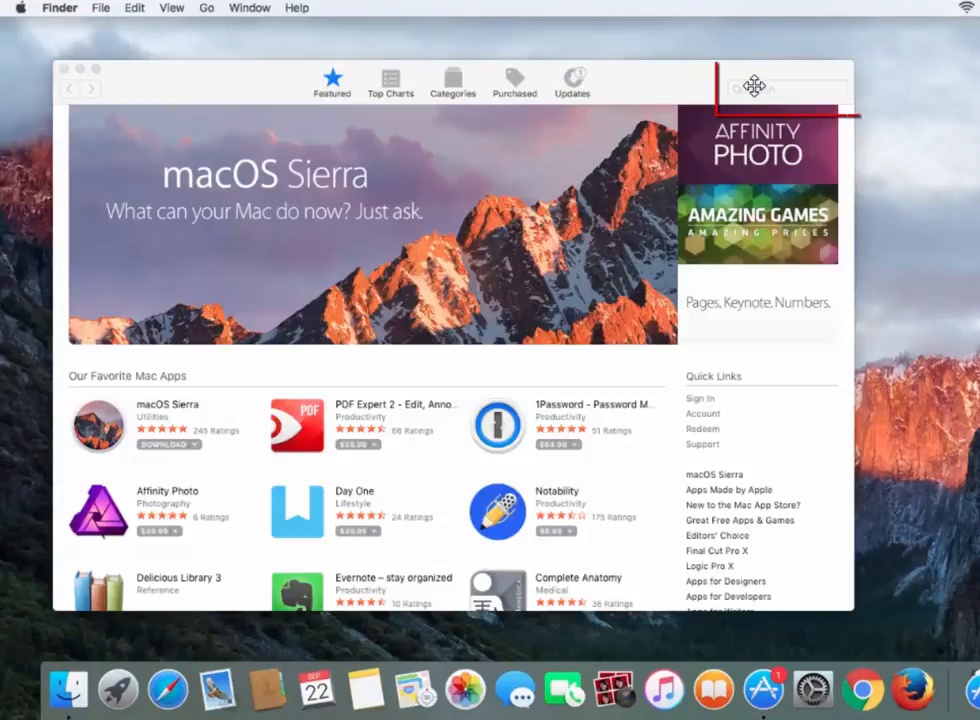
- Search the App Store for "cloud printer"
left_click(785, 90)
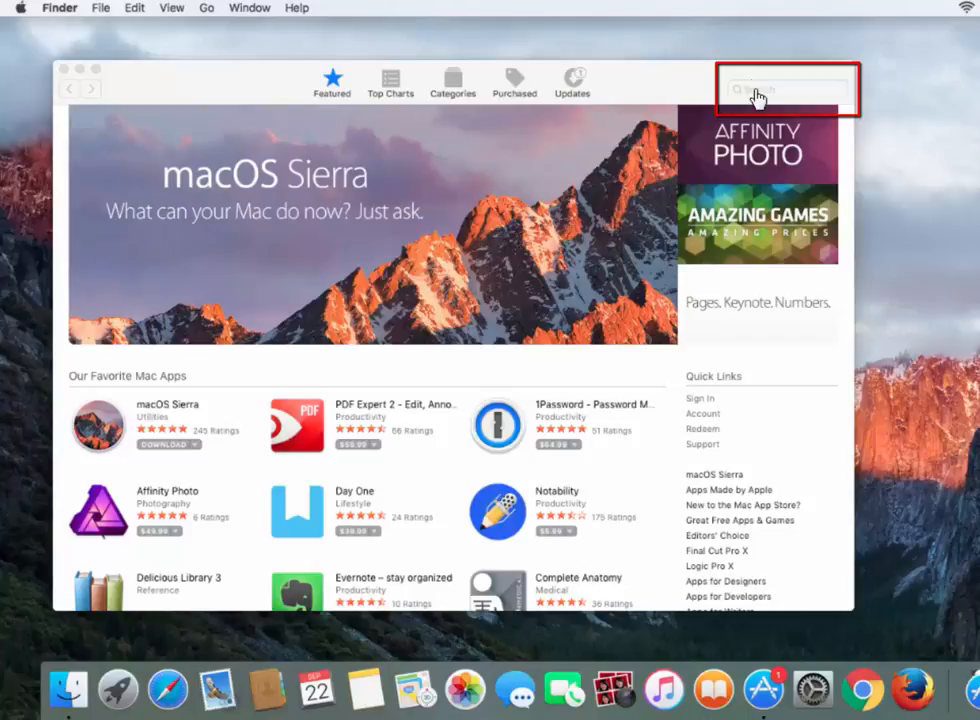
type("cloud printer")
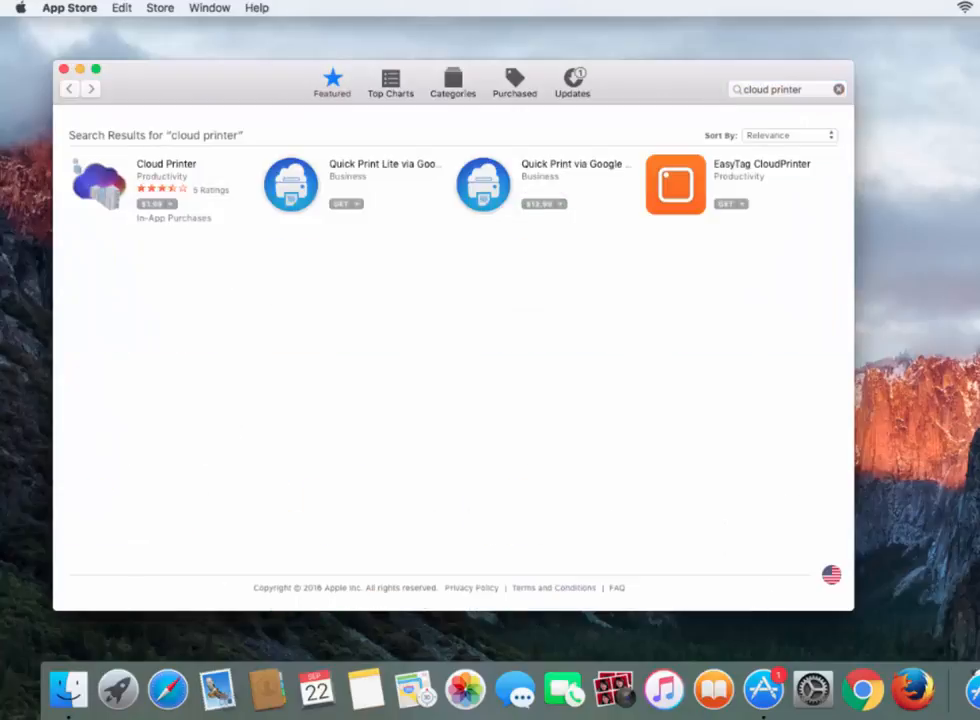
- Open the Cloud Printer app's product page from the search results
left_click(150, 190)
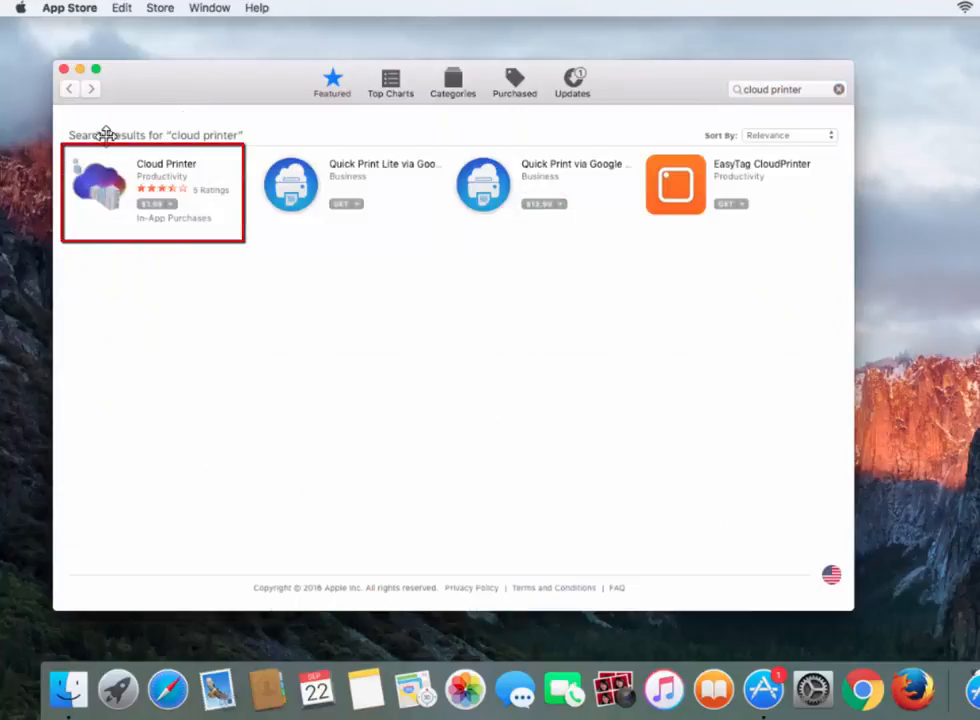
mouse_move(143, 224)
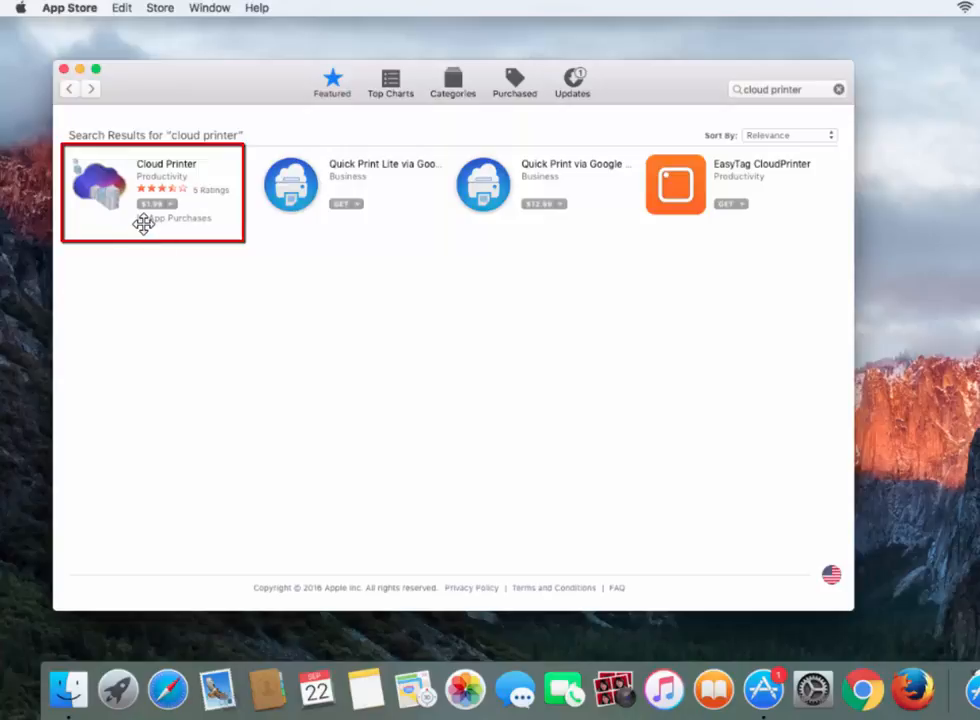
left_click(152, 192)
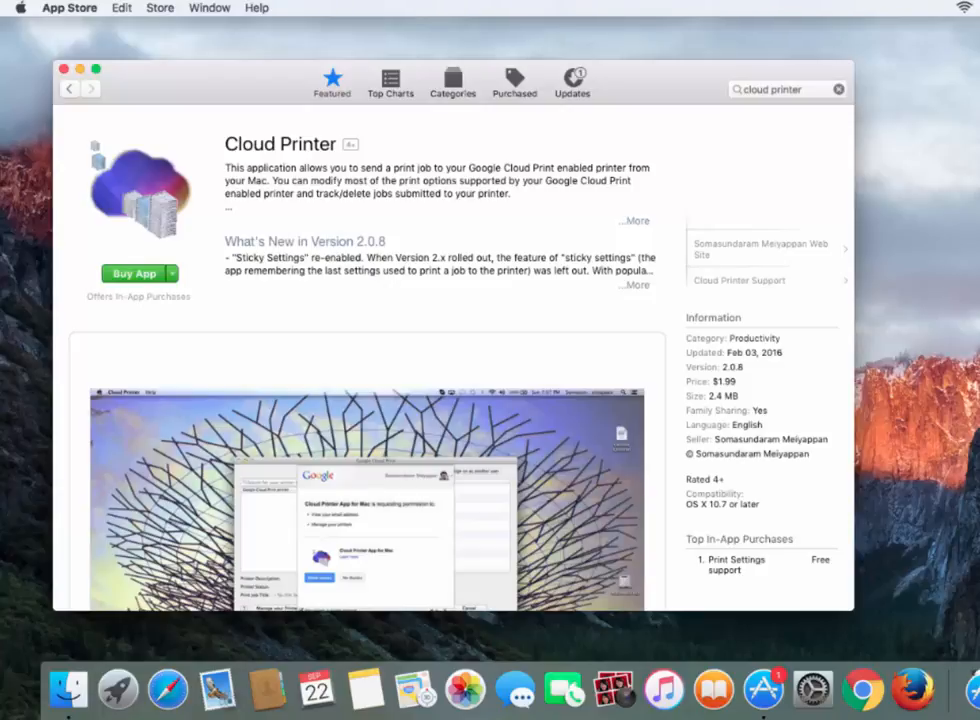
- Start buying Cloud Printer and click into the Apple ID sign-in field
left_click(133, 273)
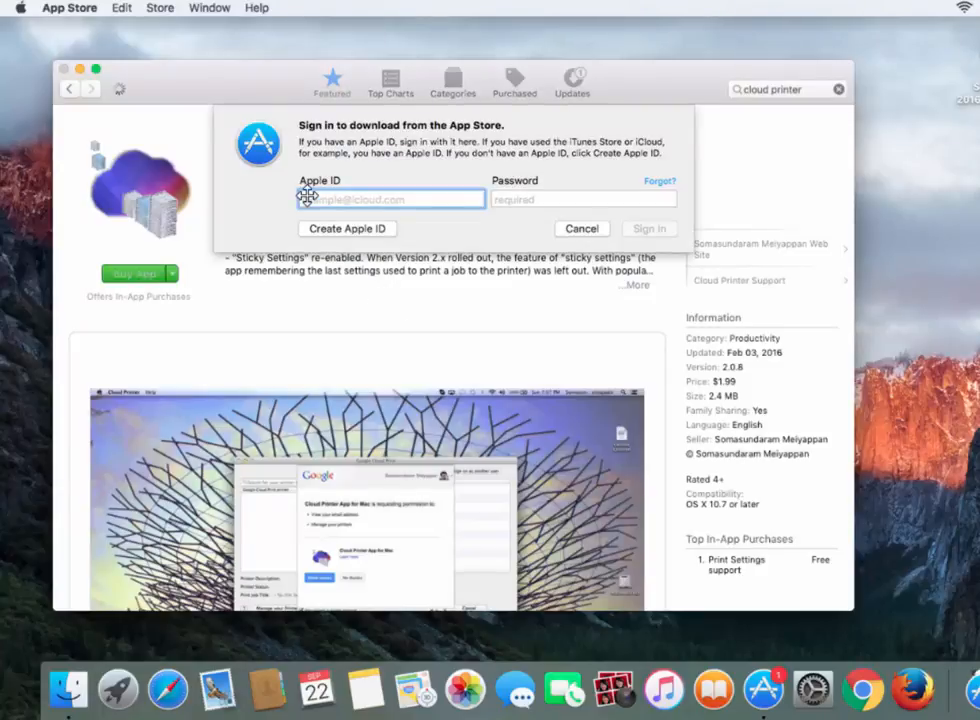
left_click(390, 199)
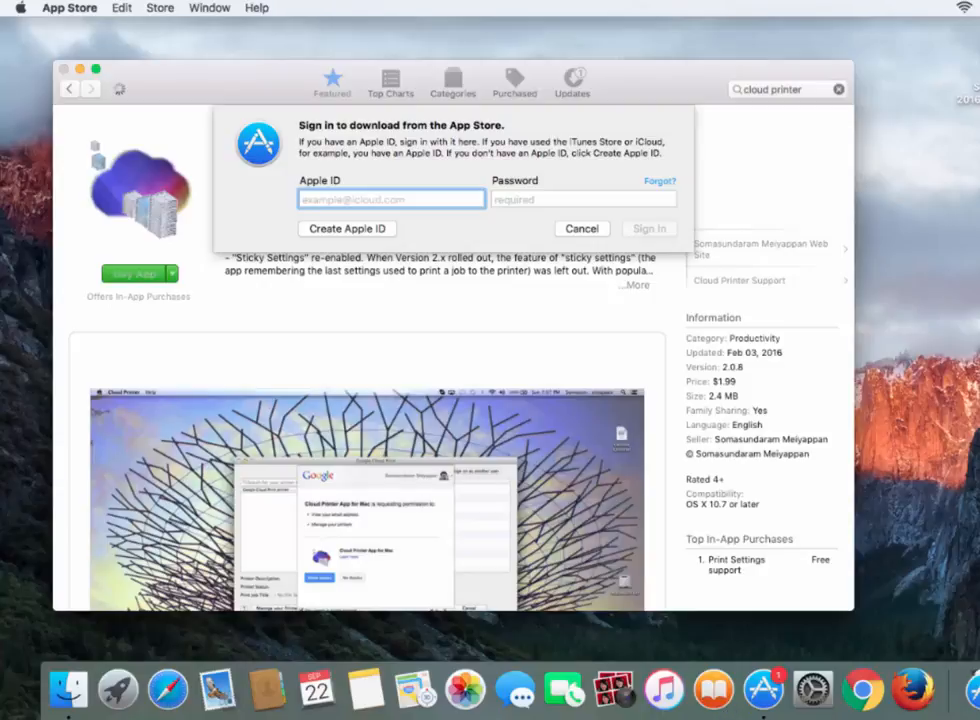
left_click(582, 228)
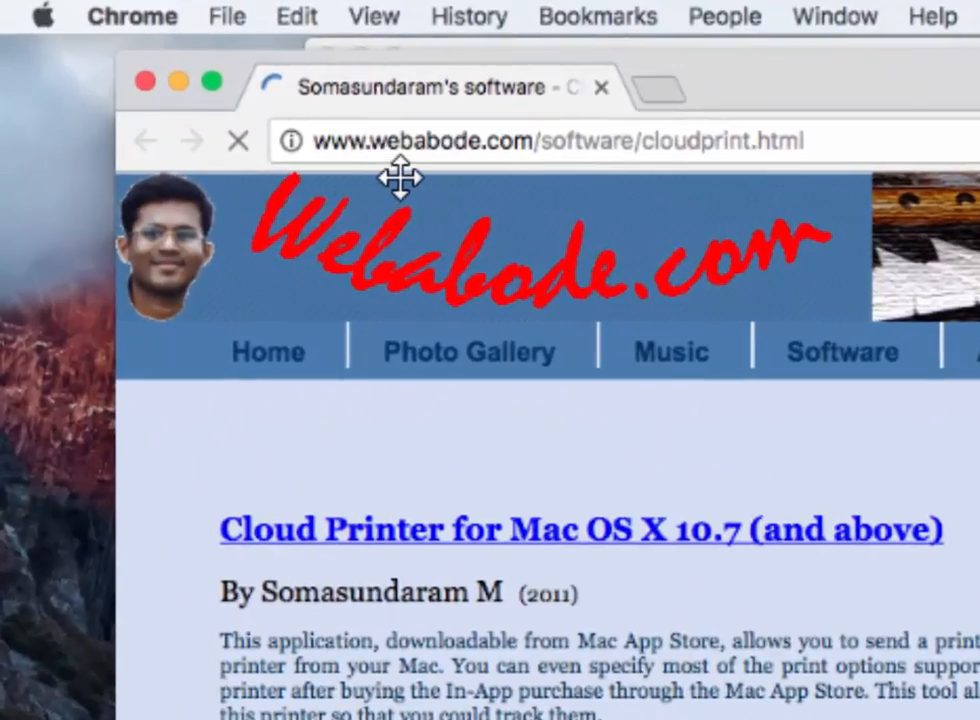
mouse_move(472, 178)
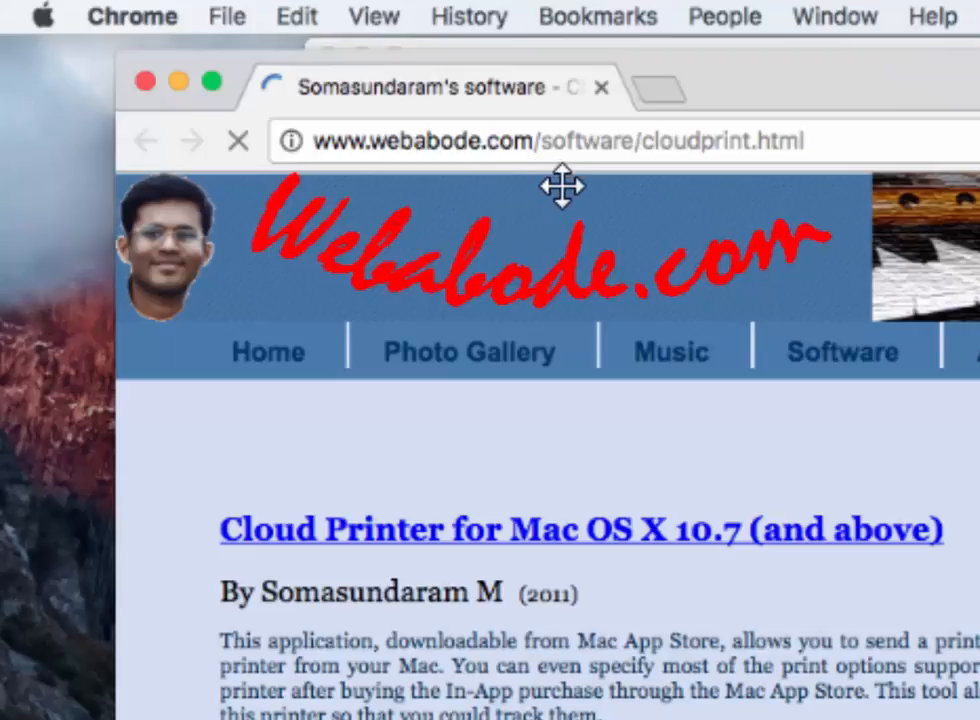
mouse_move(710, 203)
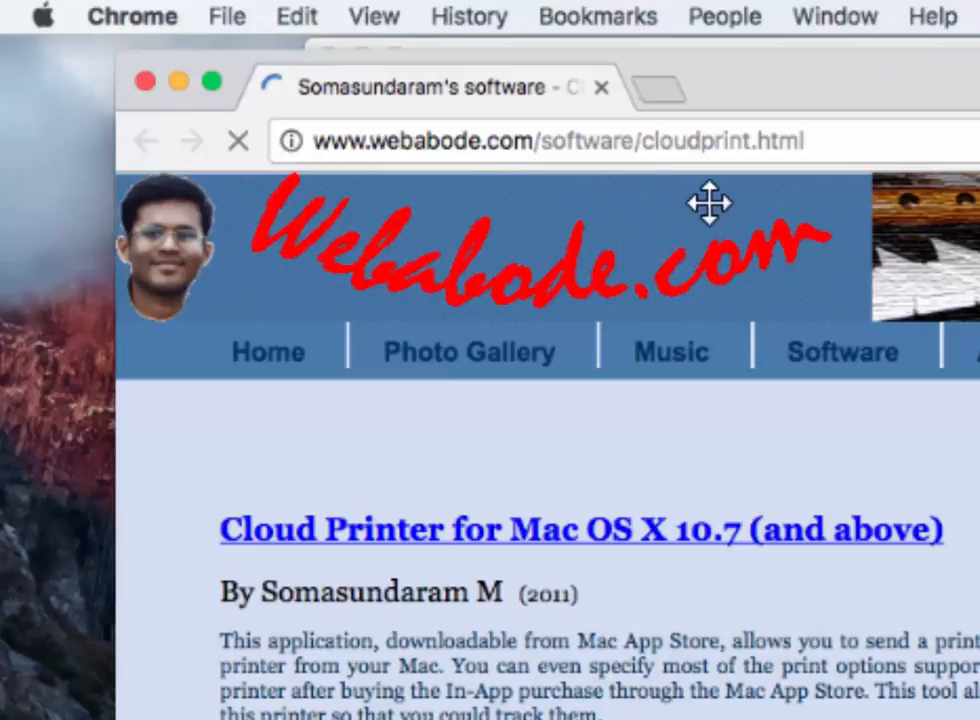
mouse_move(710, 203)
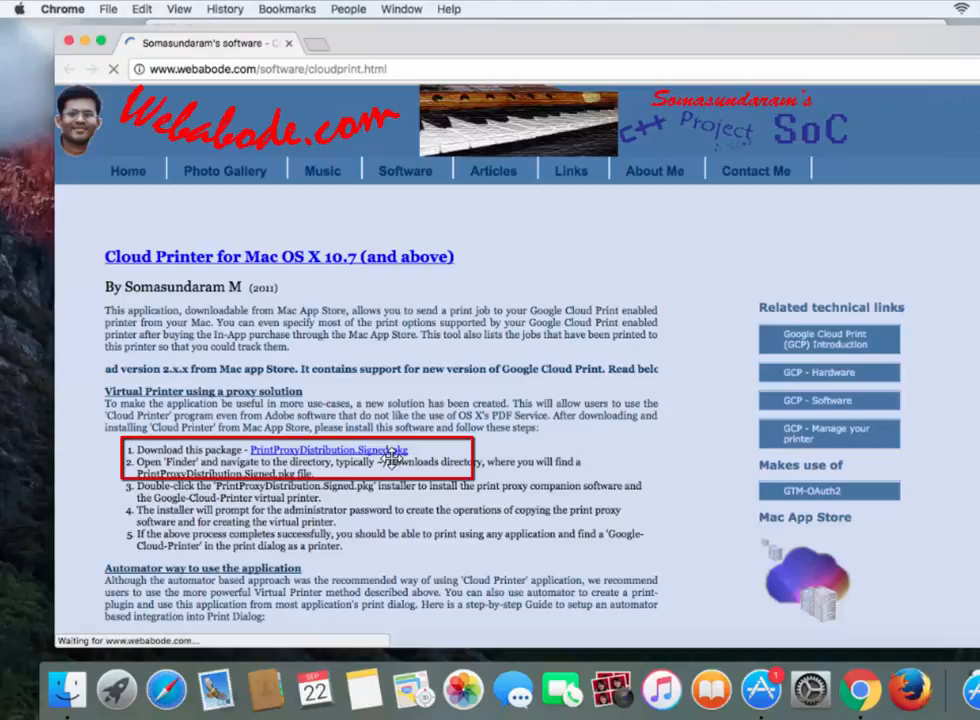
- Download PrintProxyDistribution.Signed.pkg from the webabode Cloud Printer page
left_click(327, 449)
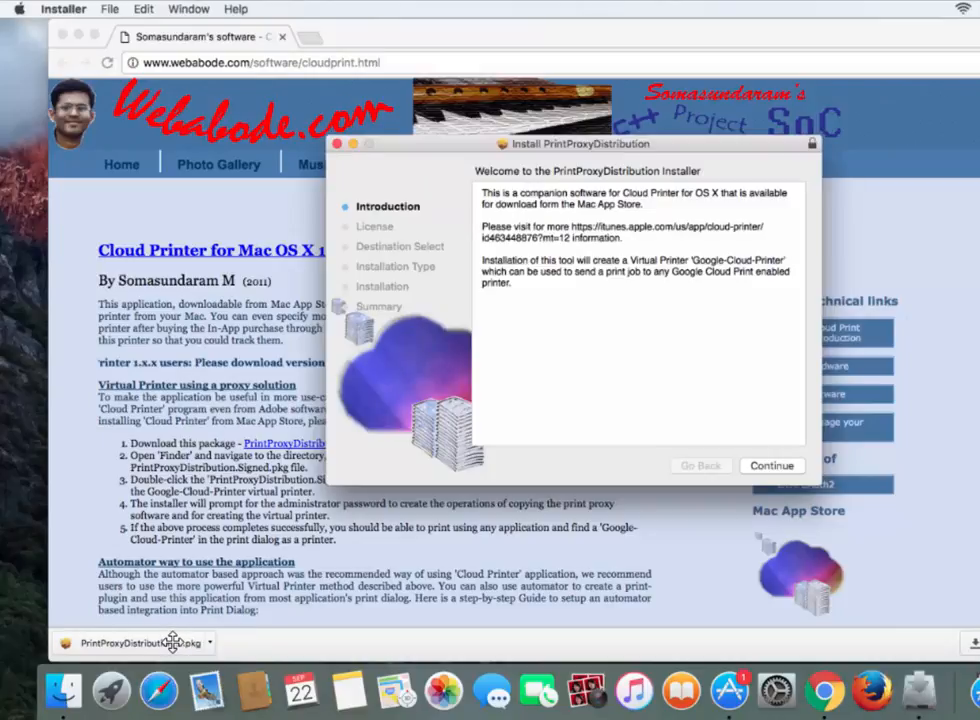
mouse_move(763, 441)
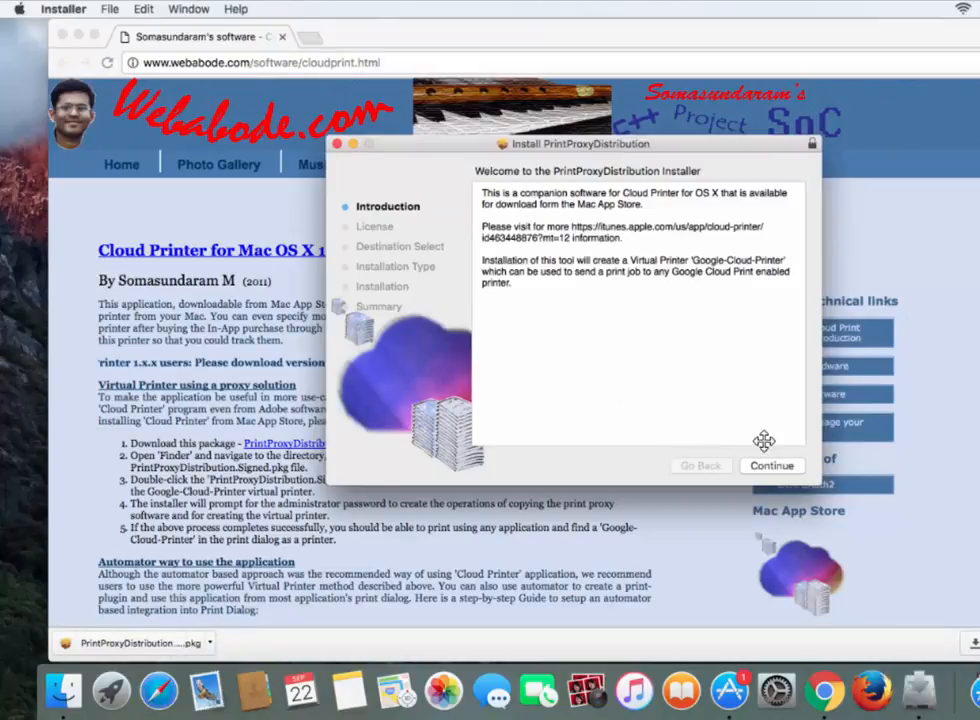
- Continue past the installer introduction and agree to the license
left_click(772, 465)
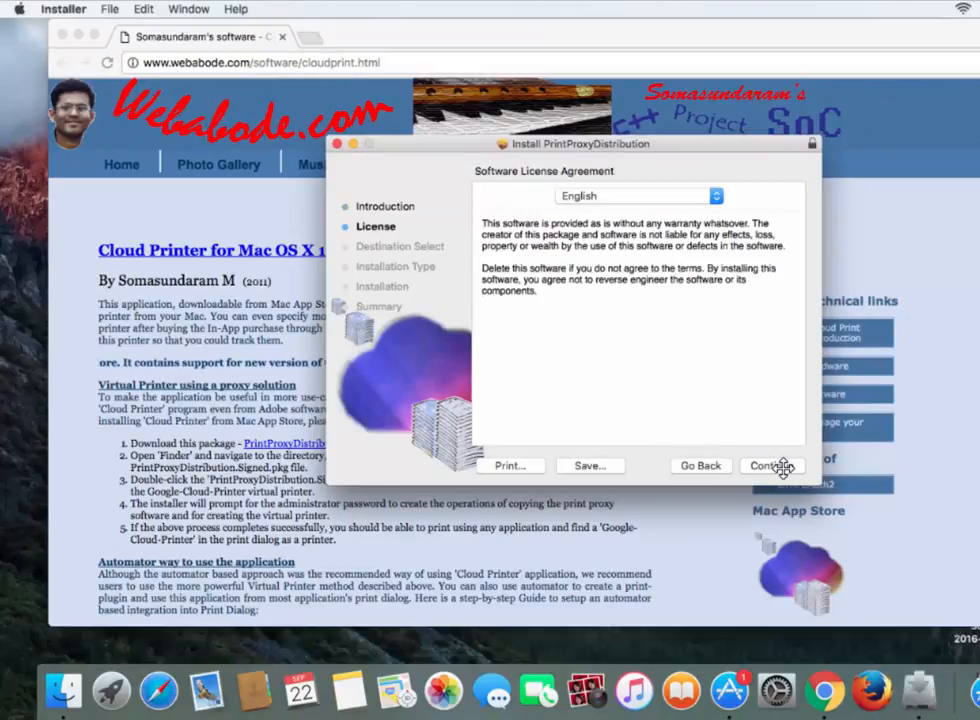
left_click(772, 465)
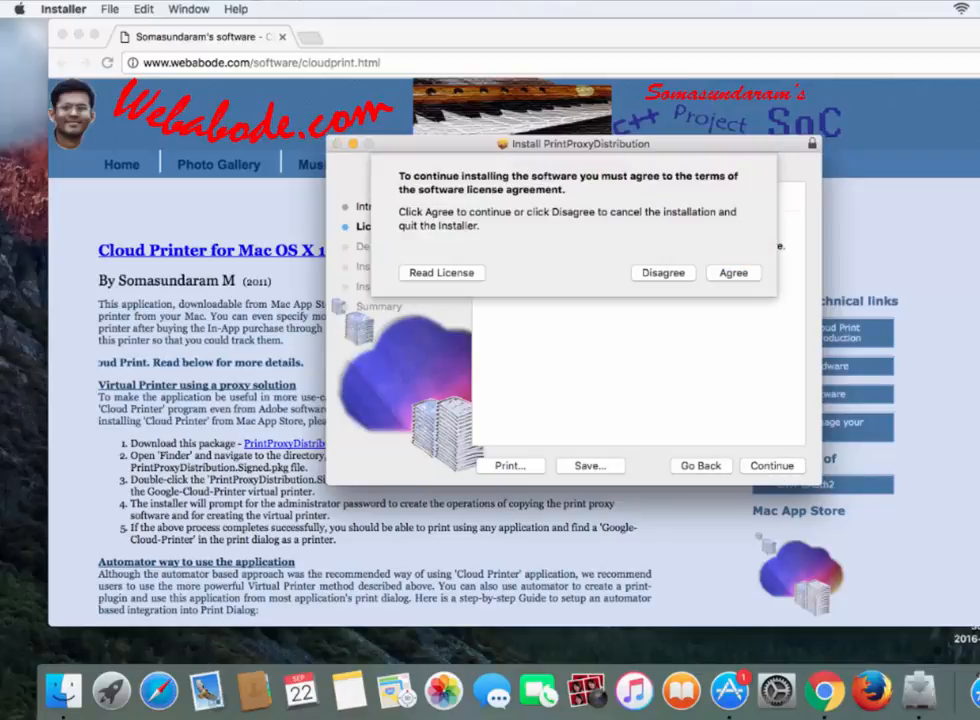
mouse_move(583, 208)
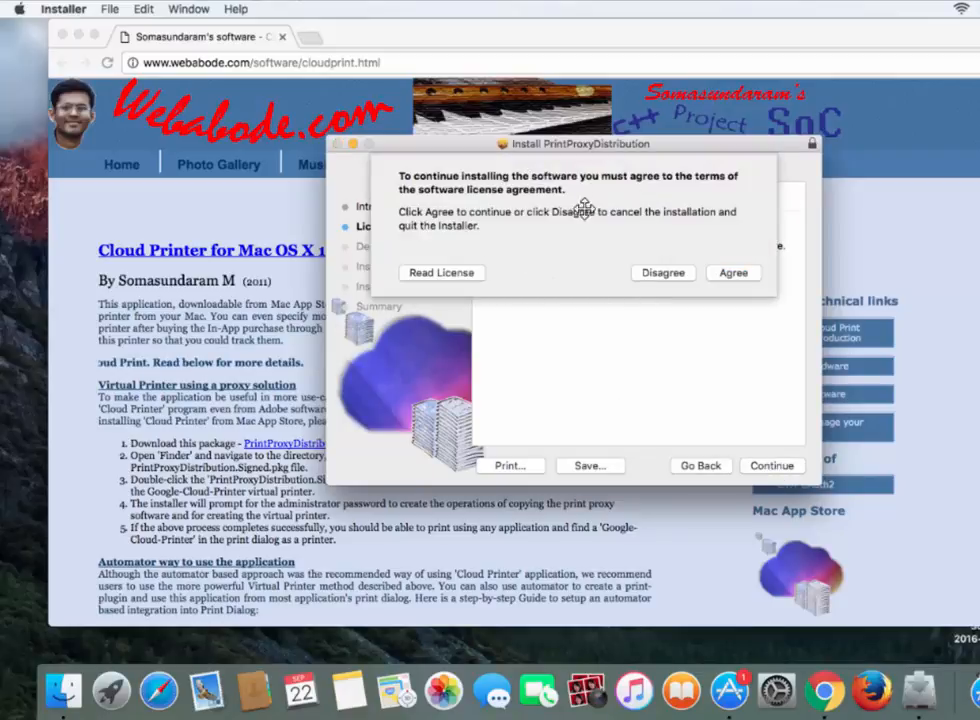
mouse_move(535, 222)
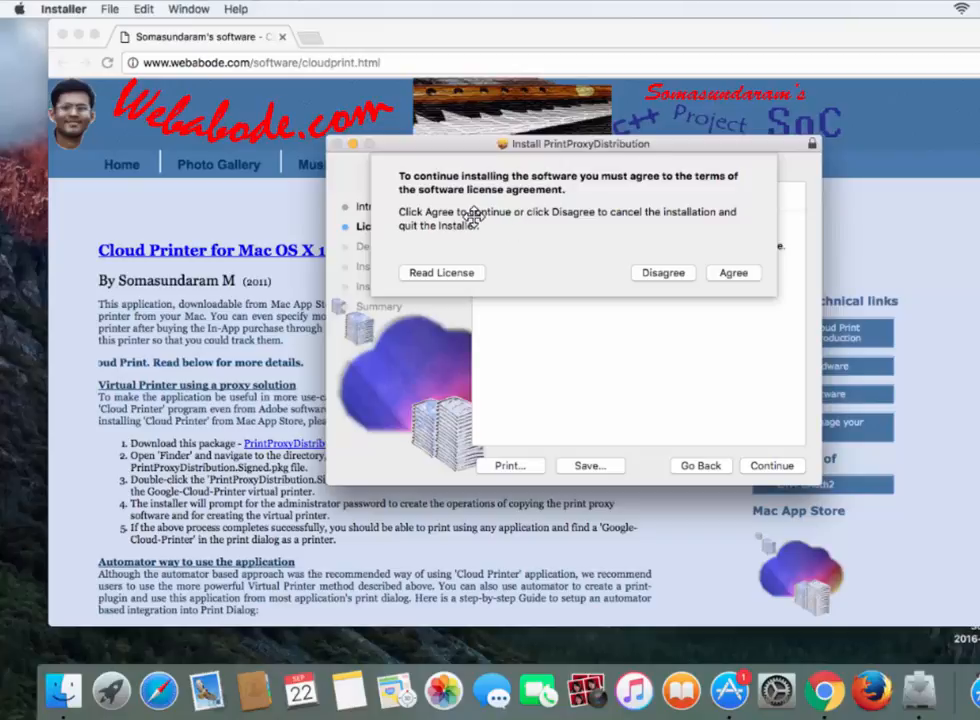
mouse_move(734, 272)
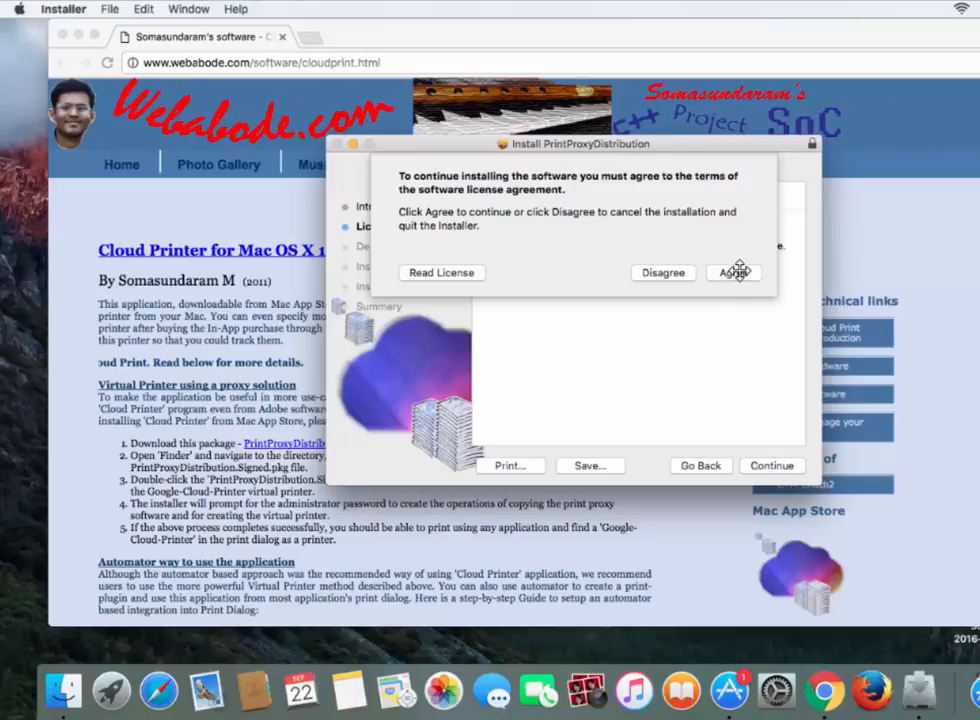
left_click(733, 272)
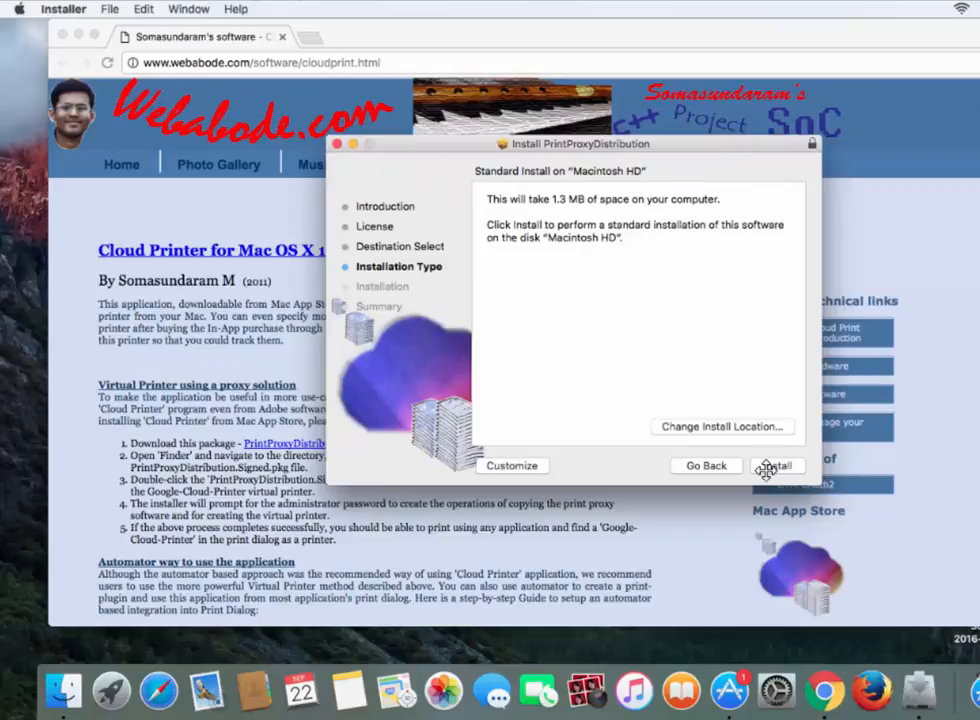
- Install PrintProxyDistribution on Macintosh HD, authorising with the administrator password
left_click(777, 465)
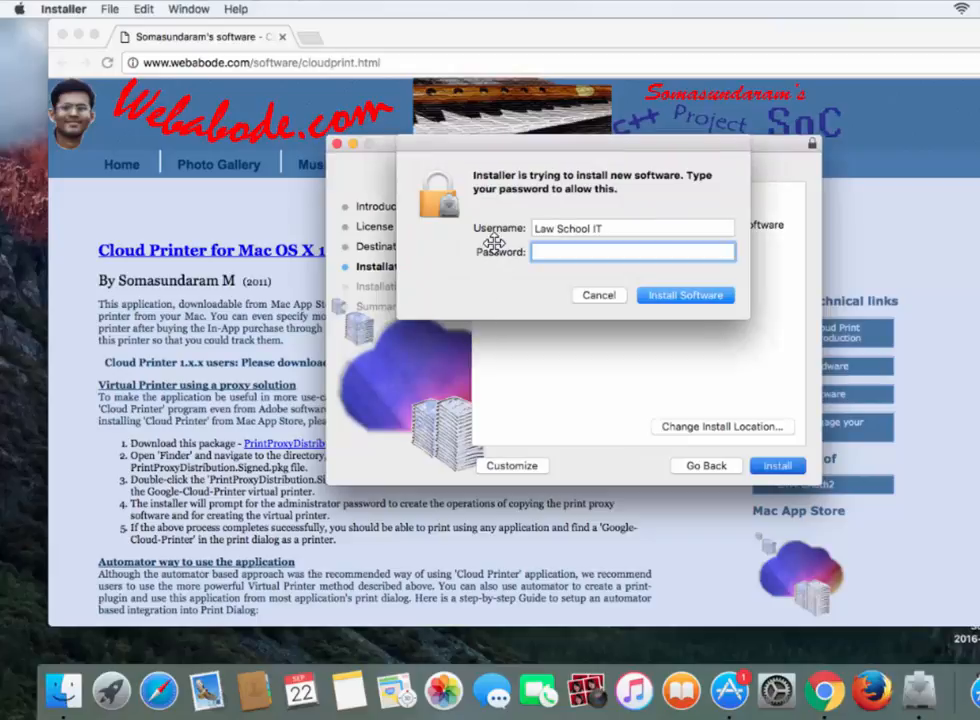
mouse_move(560, 217)
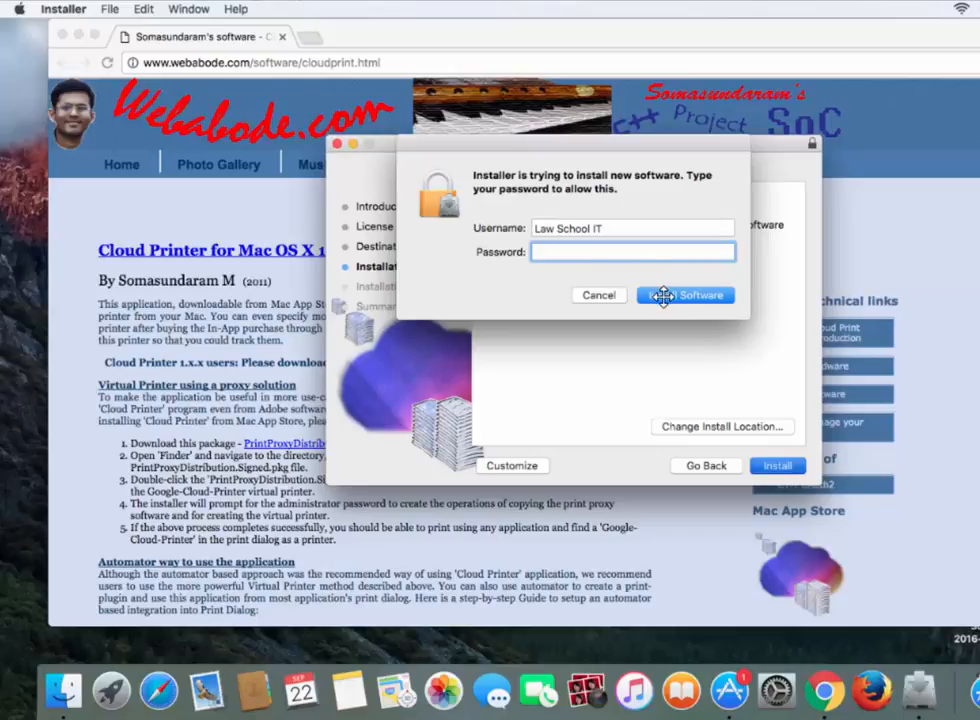
left_click(685, 294)
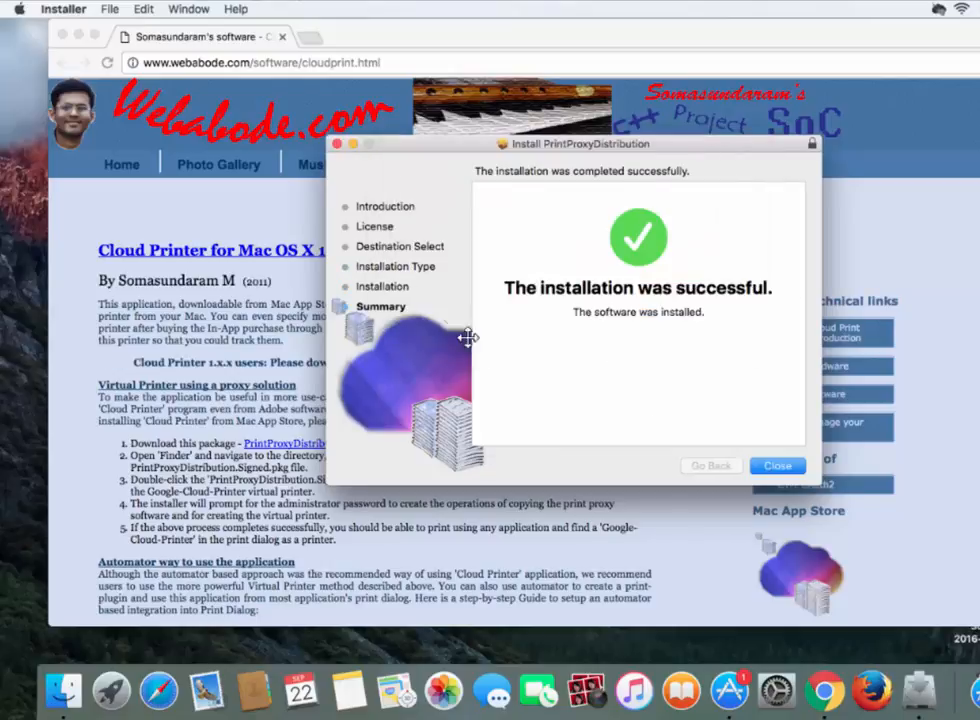
mouse_move(817, 345)
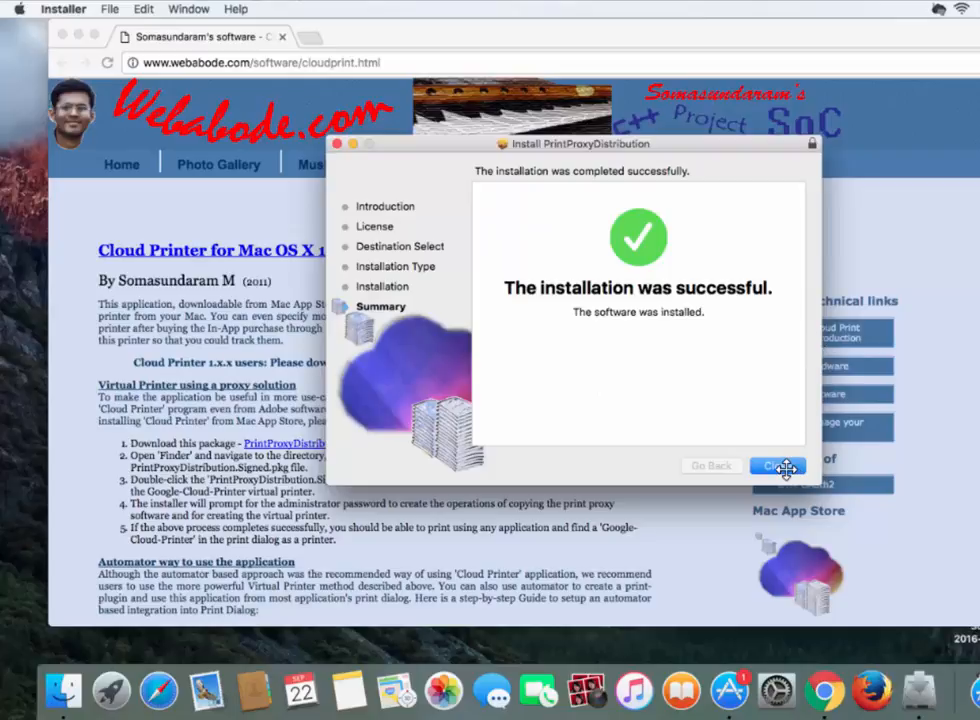
- Close the finished installer to reveal Cloud Printer in Applications
left_click(778, 466)
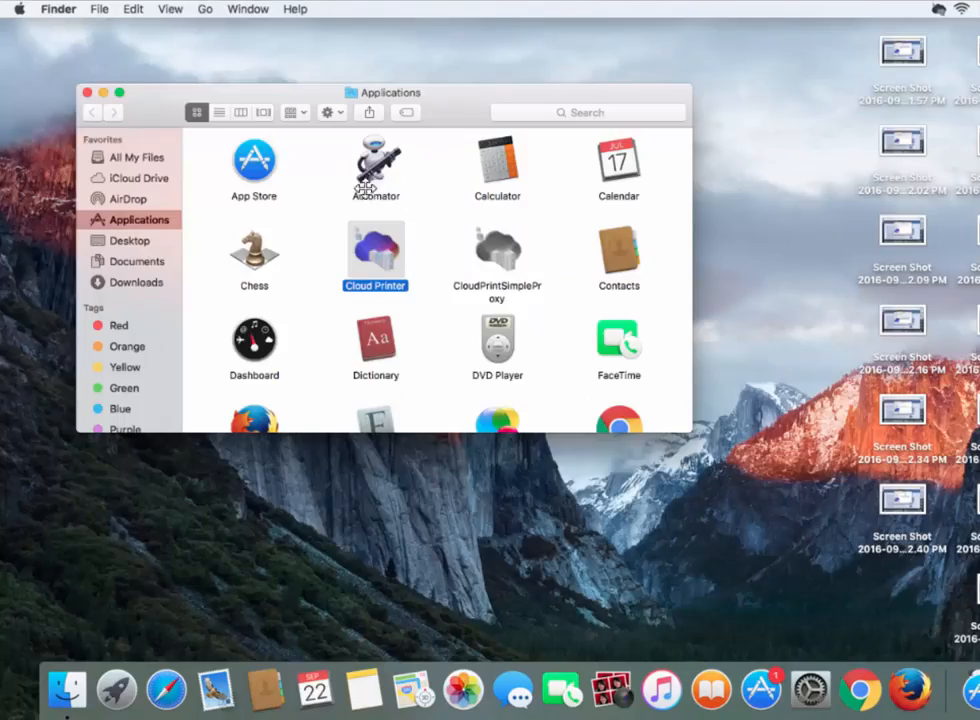
mouse_move(140, 219)
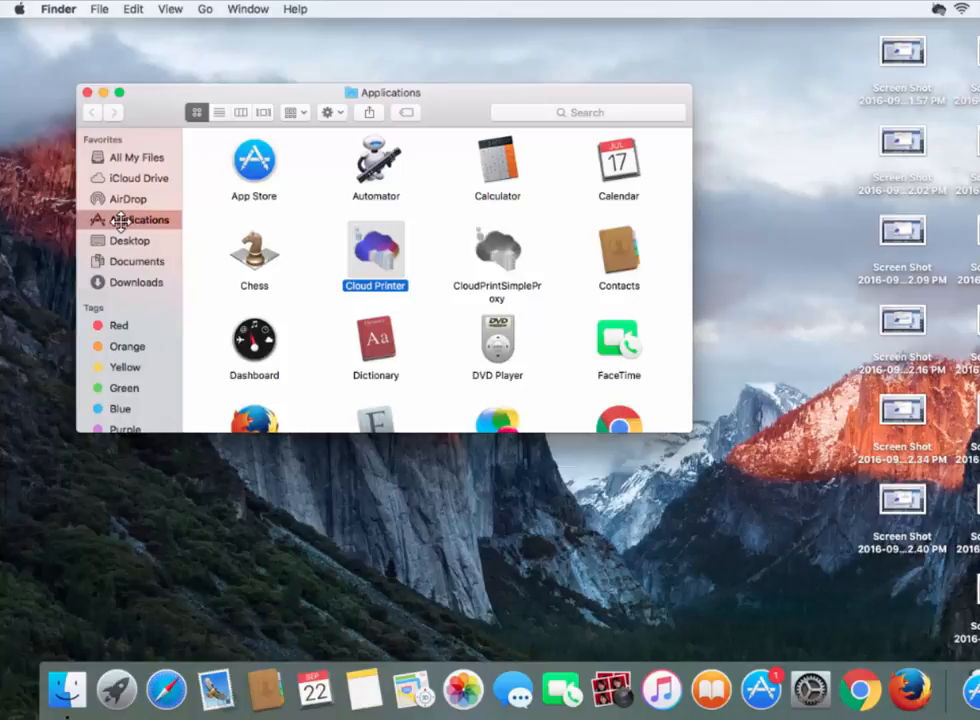
mouse_move(385, 262)
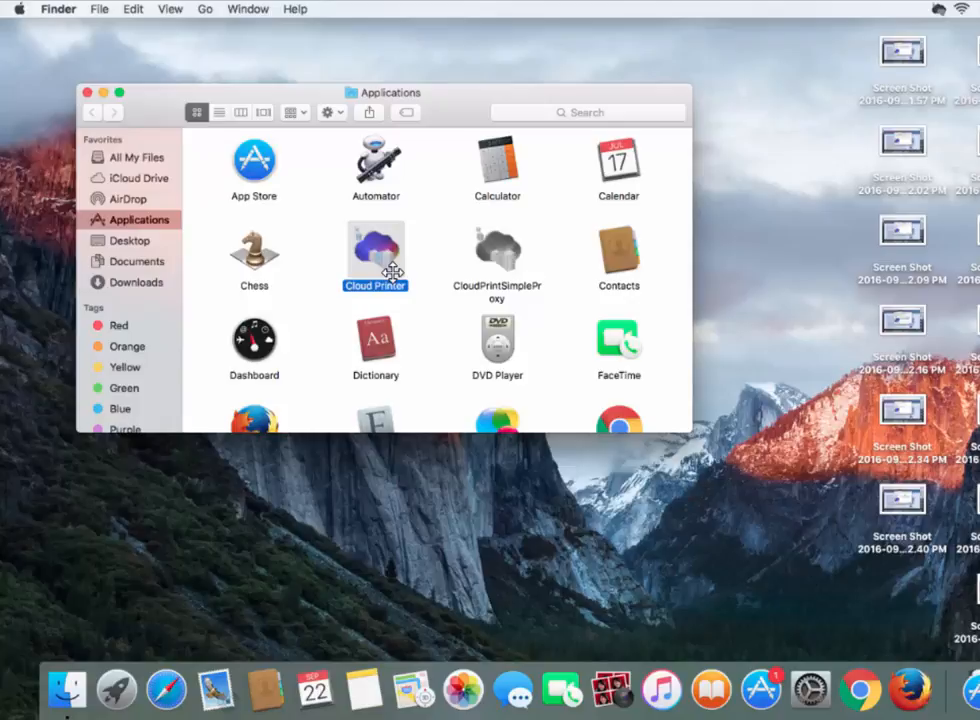
- Launch Cloud Printer from the Applications folder
double_click(375, 247)
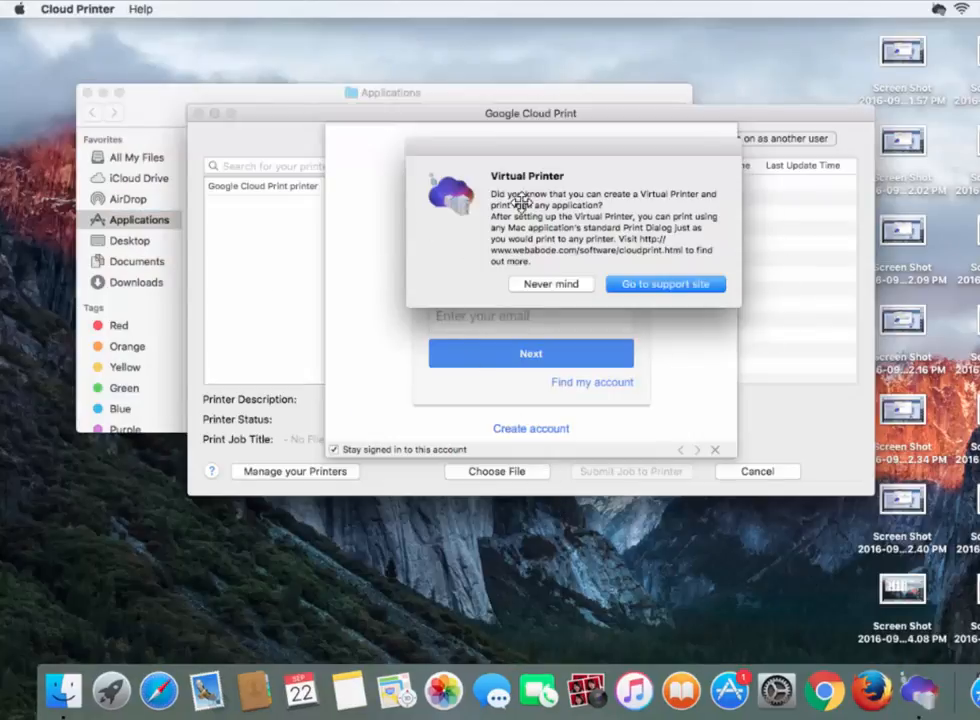
mouse_move(670, 301)
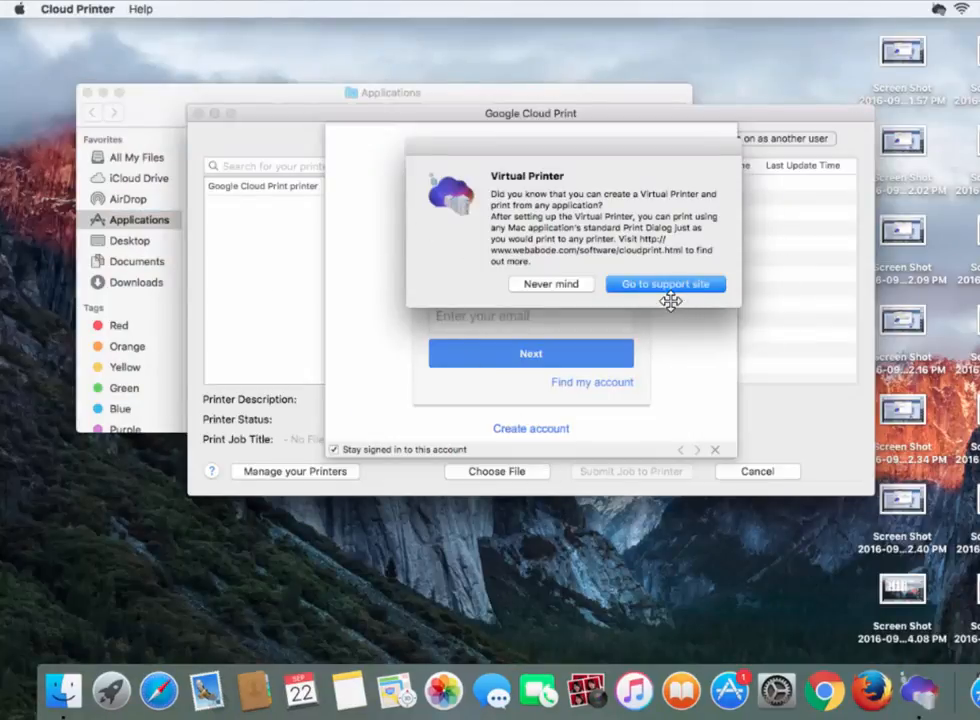
mouse_move(551, 284)
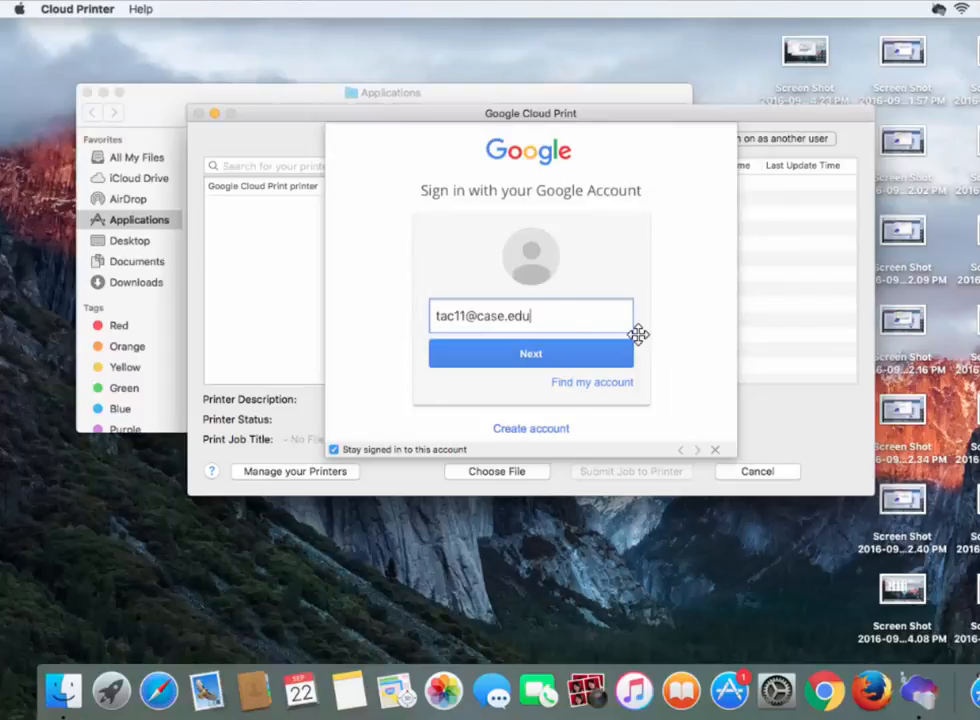
- Sign in to Google through the university CWRU login page
left_click(530, 353)
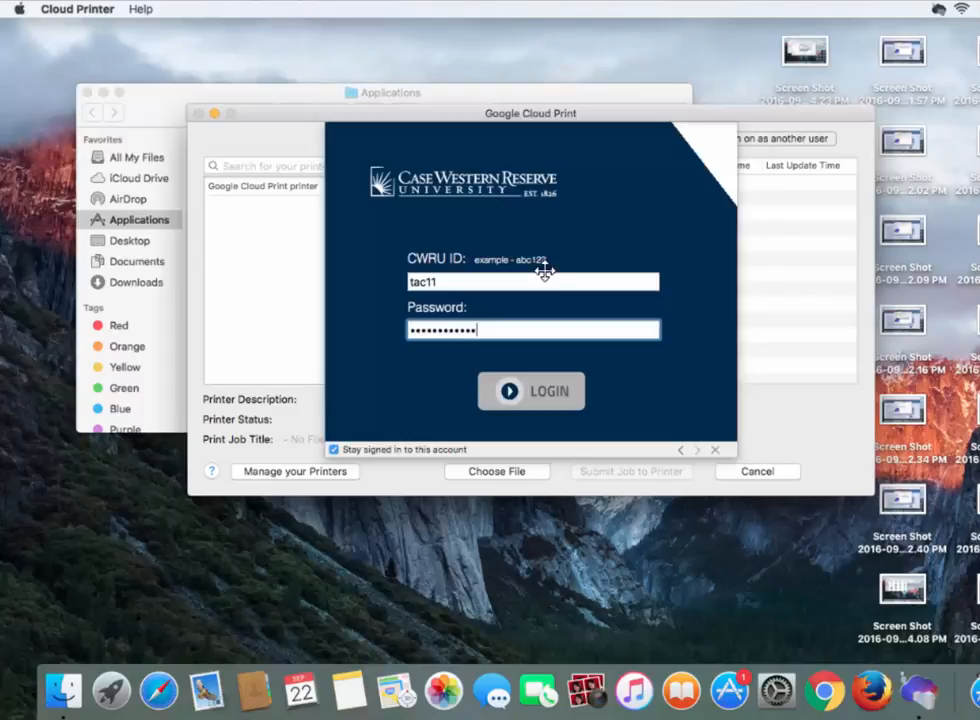
mouse_move(647, 200)
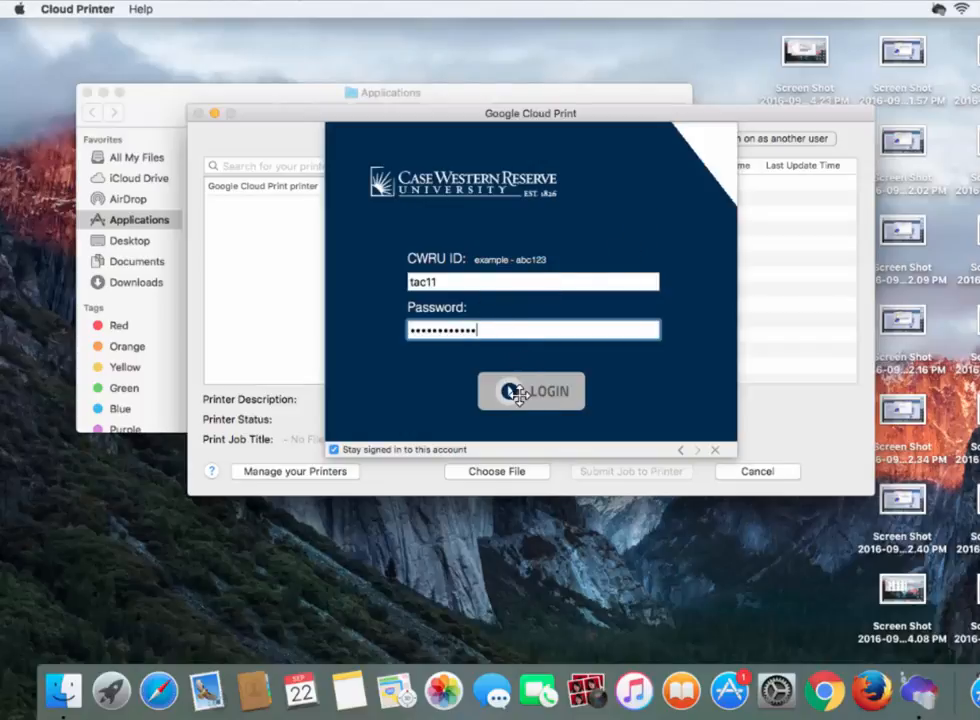
left_click(531, 391)
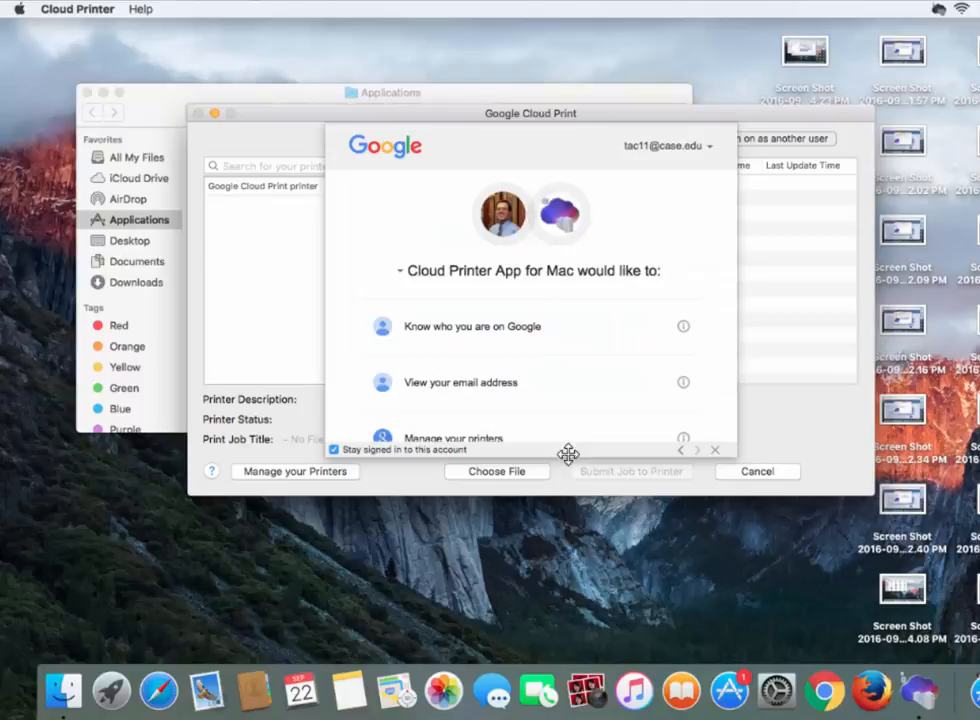
mouse_move(550, 271)
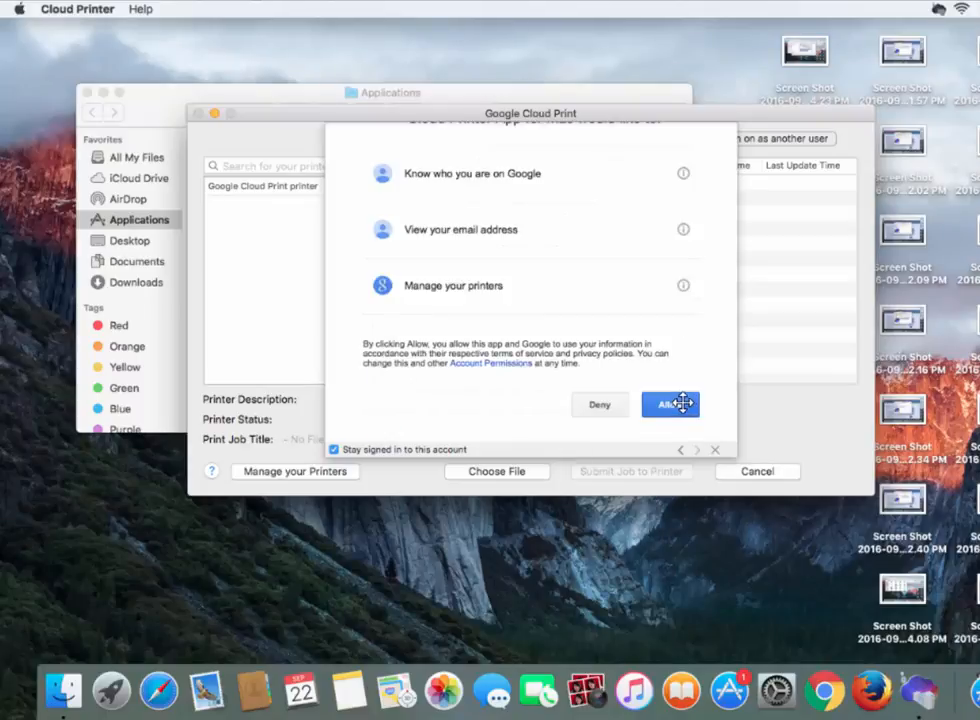
- Allow Cloud Printer access to the Google account
left_click(670, 404)
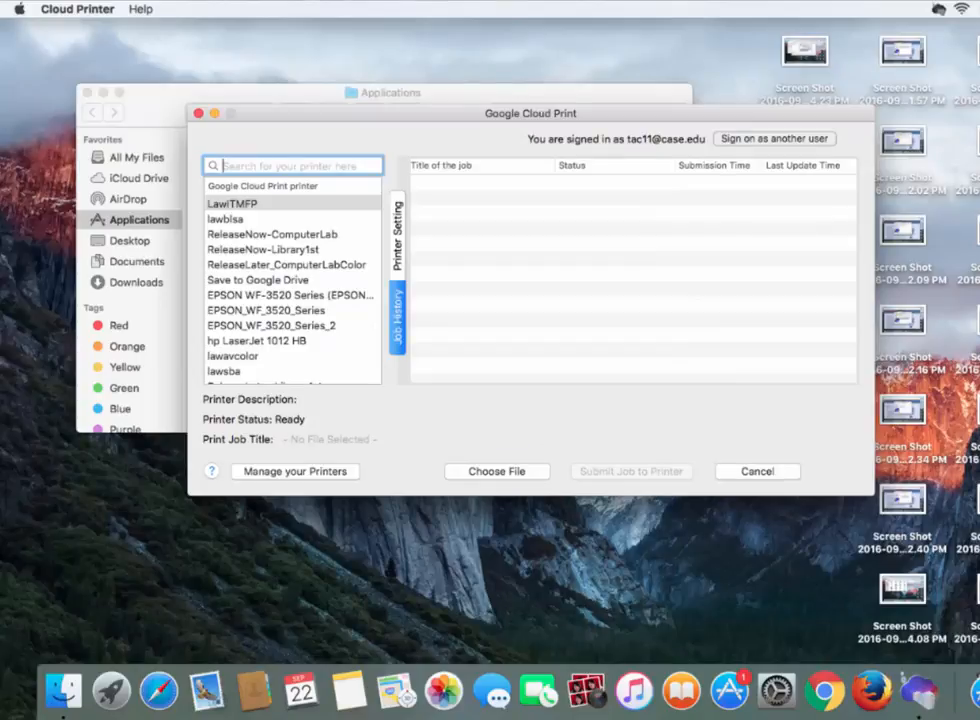
- Quit Cloud Printer from its app menu
left_click(77, 8)
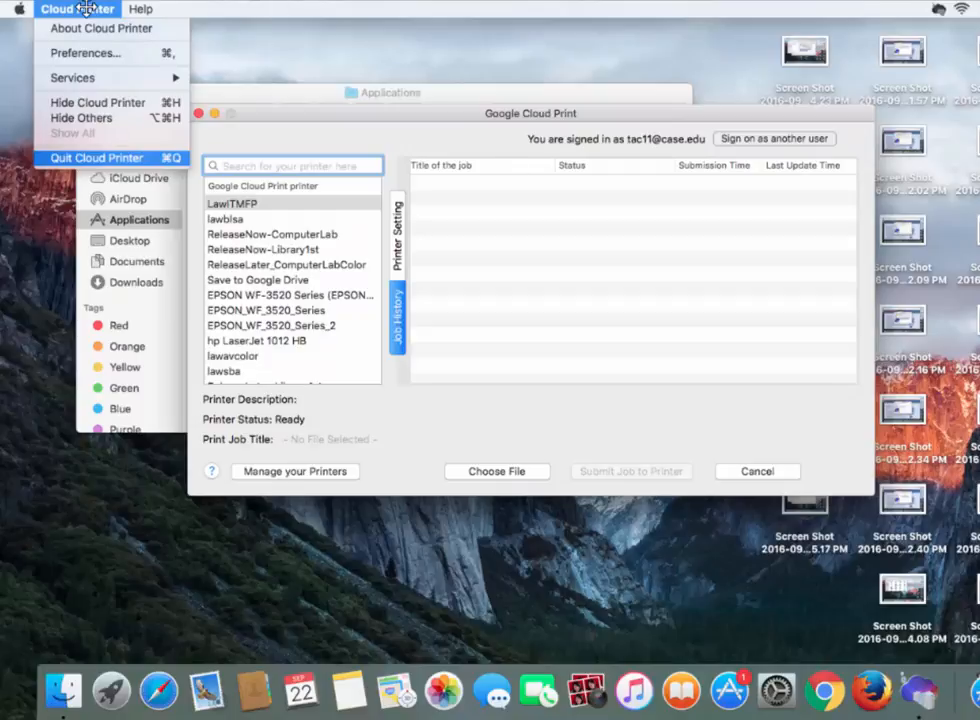
mouse_move(103, 165)
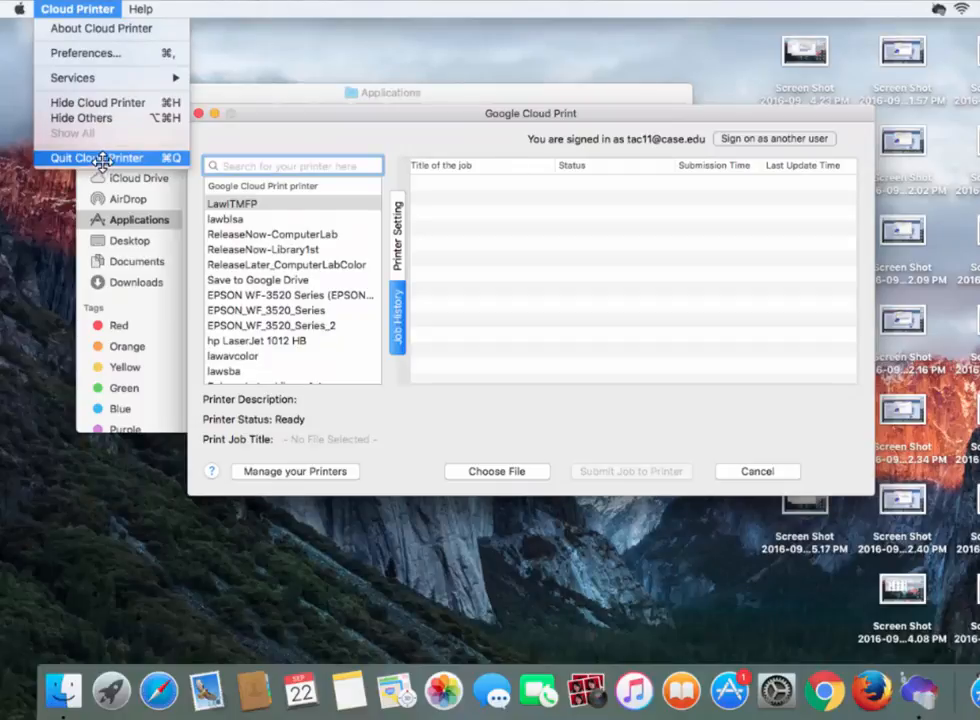
left_click(95, 158)
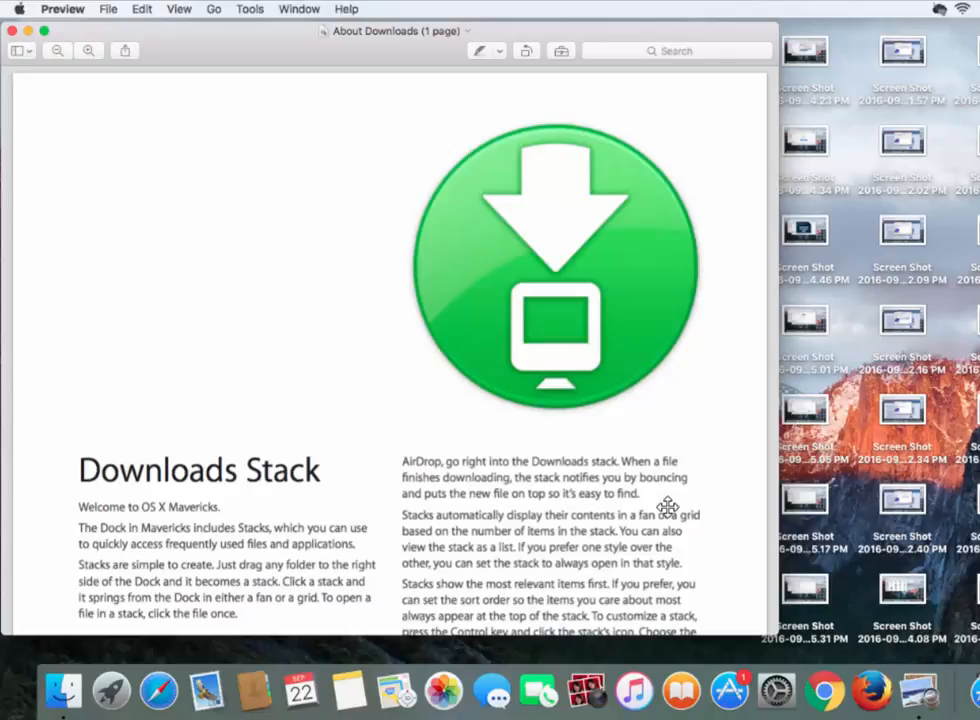
mouse_move(585, 403)
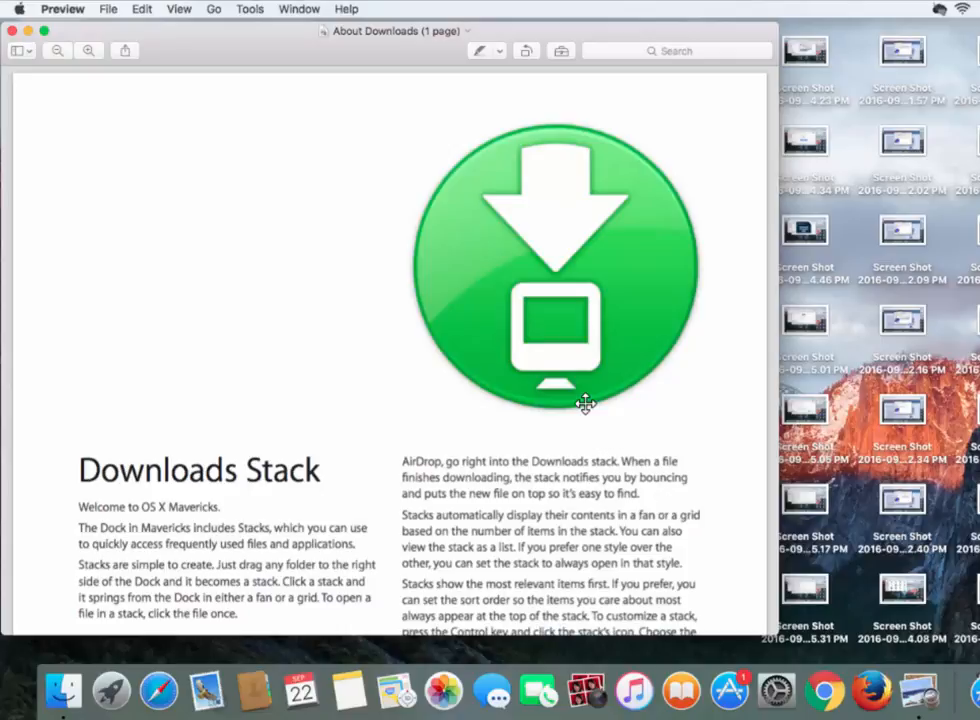
- Start printing the About Downloads PDF from Preview's File menu
left_click(108, 9)
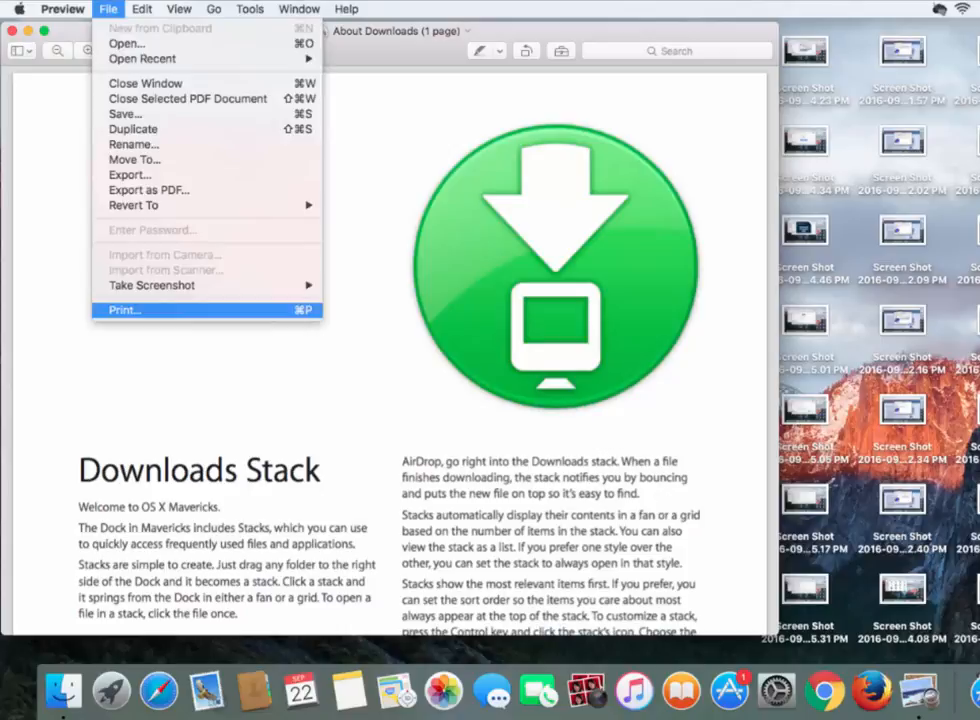
mouse_move(143, 310)
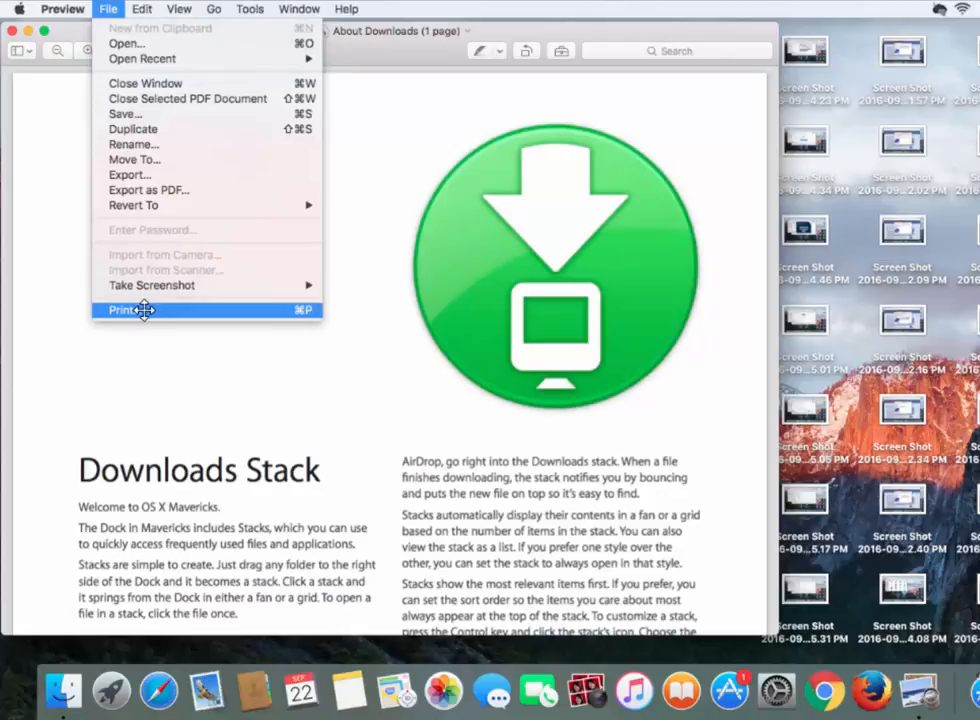
left_click(120, 309)
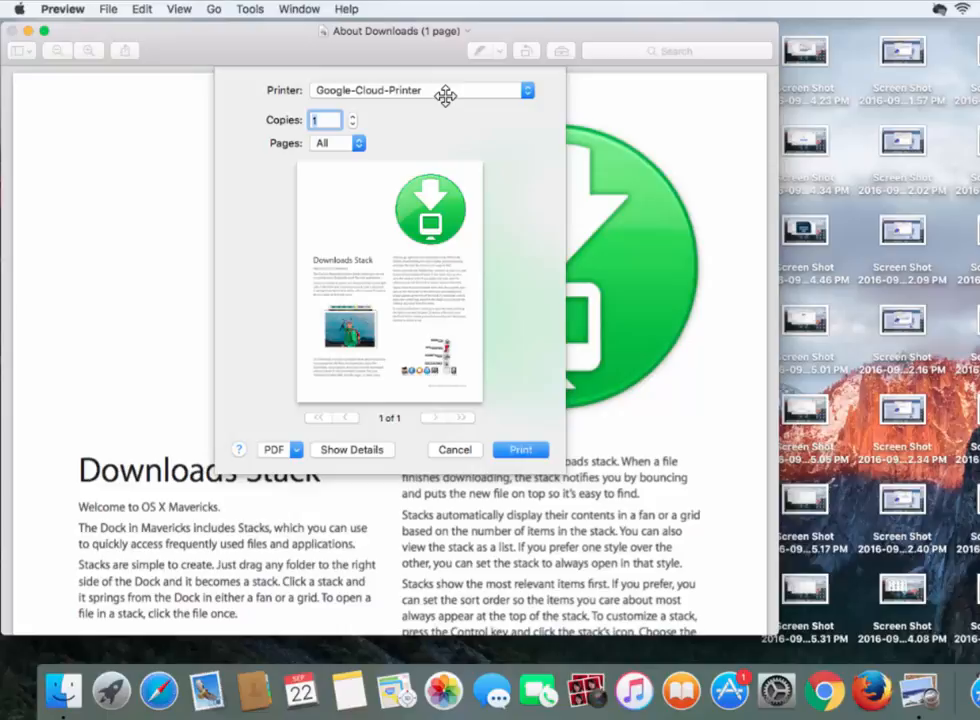
mouse_move(378, 181)
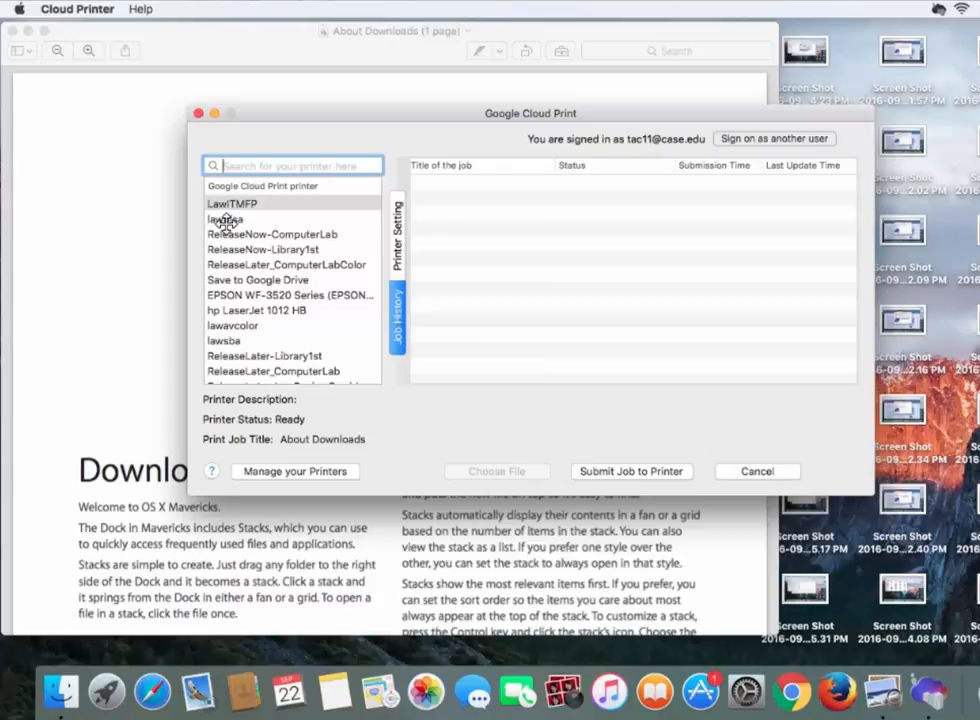
mouse_move(215, 250)
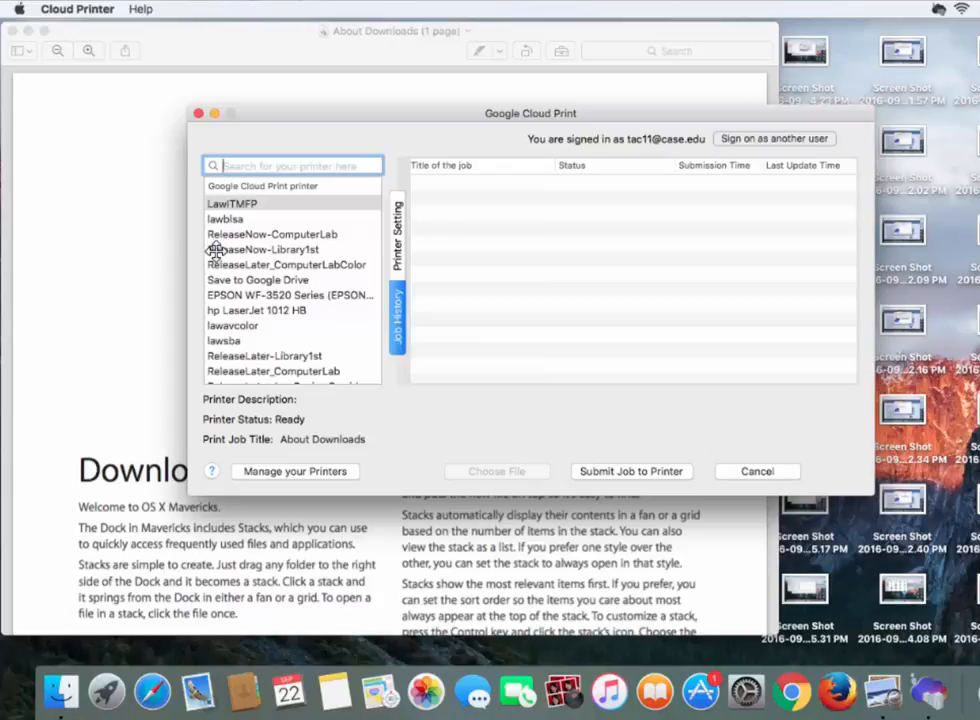
mouse_move(410, 368)
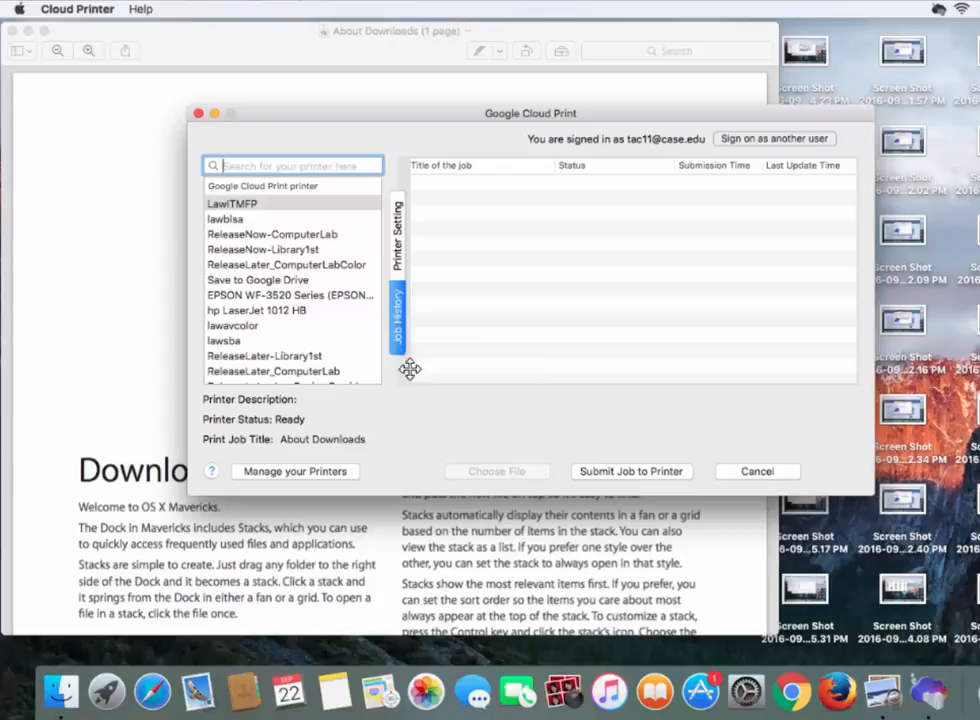
mouse_move(349, 253)
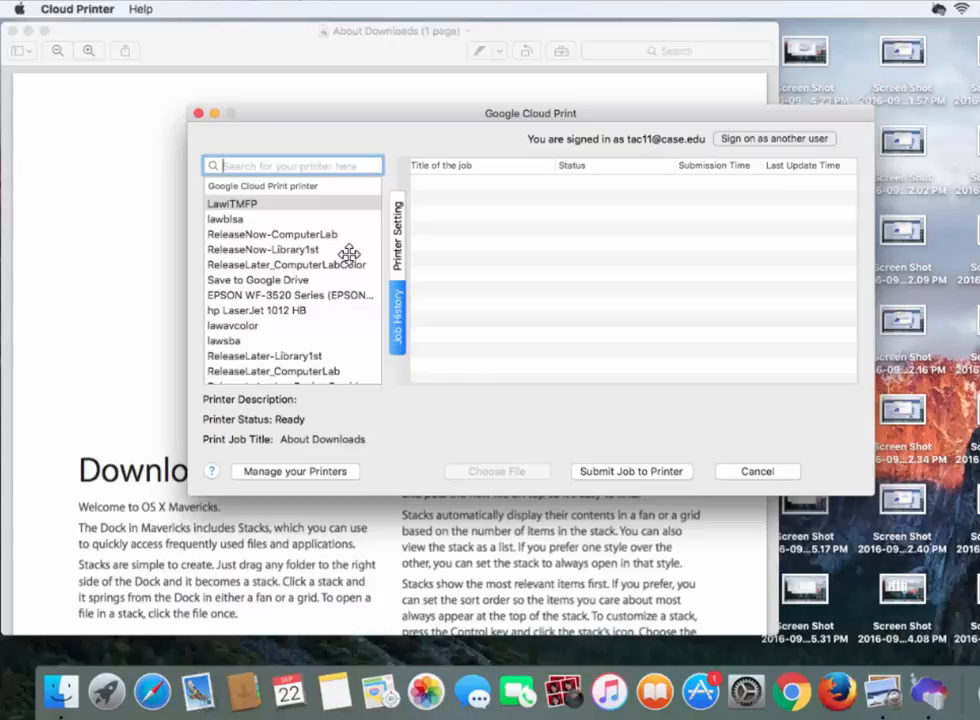
- Select the ReleaseNow-ComputerLab printer and show its Printer Setting options
left_click(272, 234)
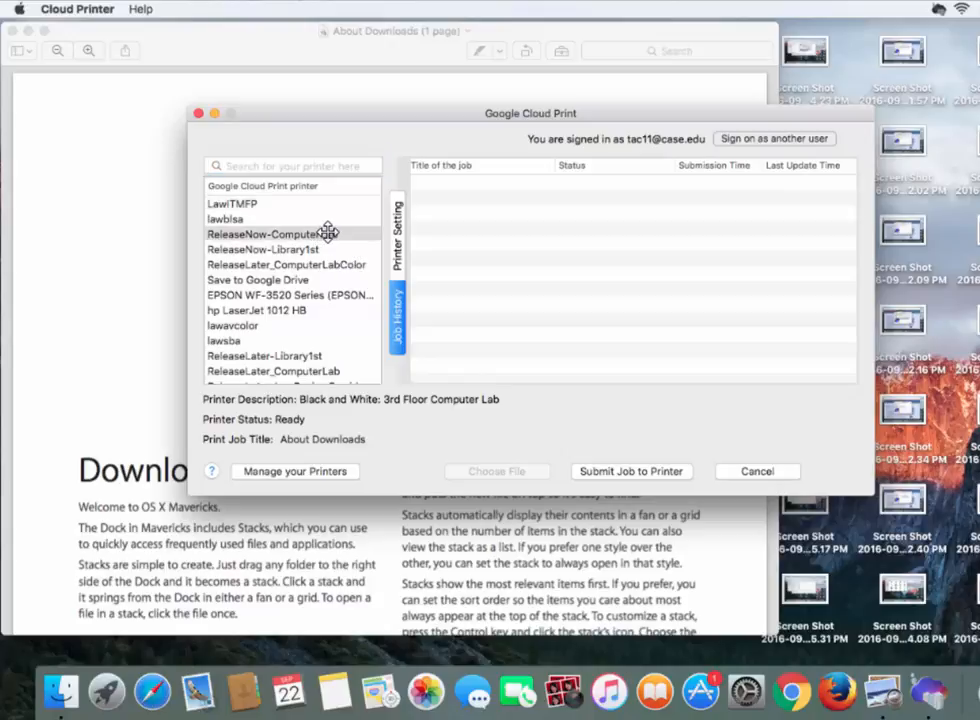
left_click(397, 228)
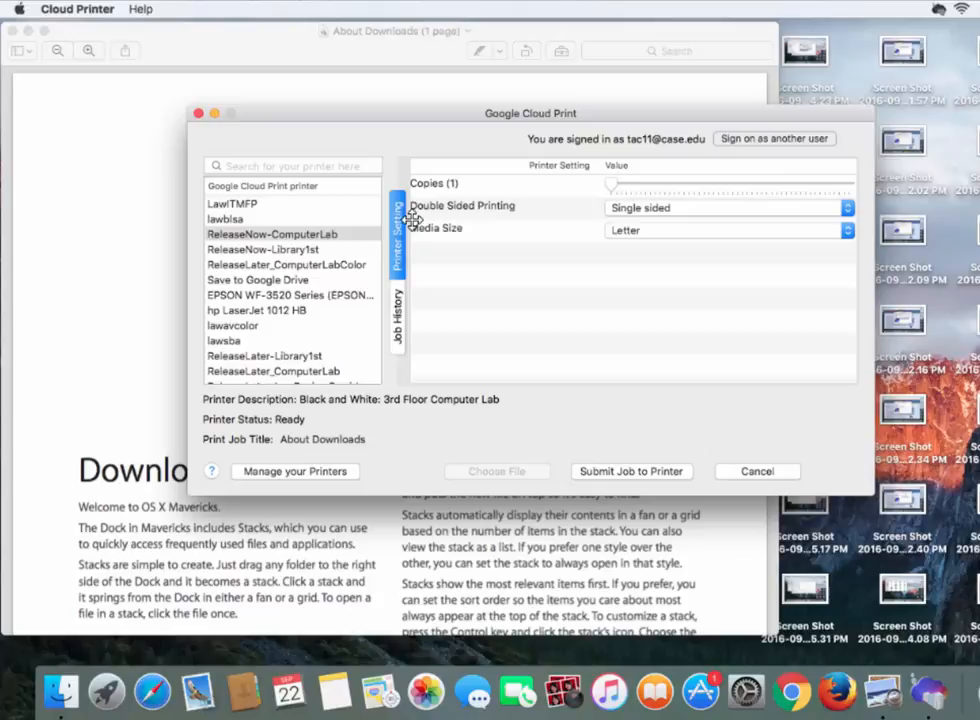
mouse_move(400, 262)
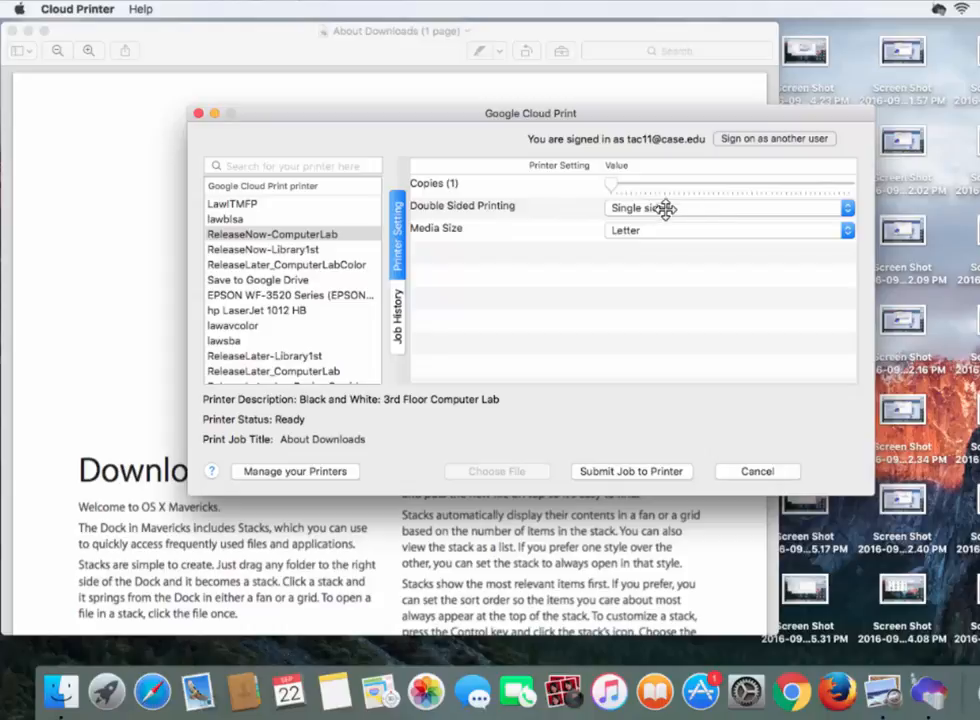
mouse_move(699, 249)
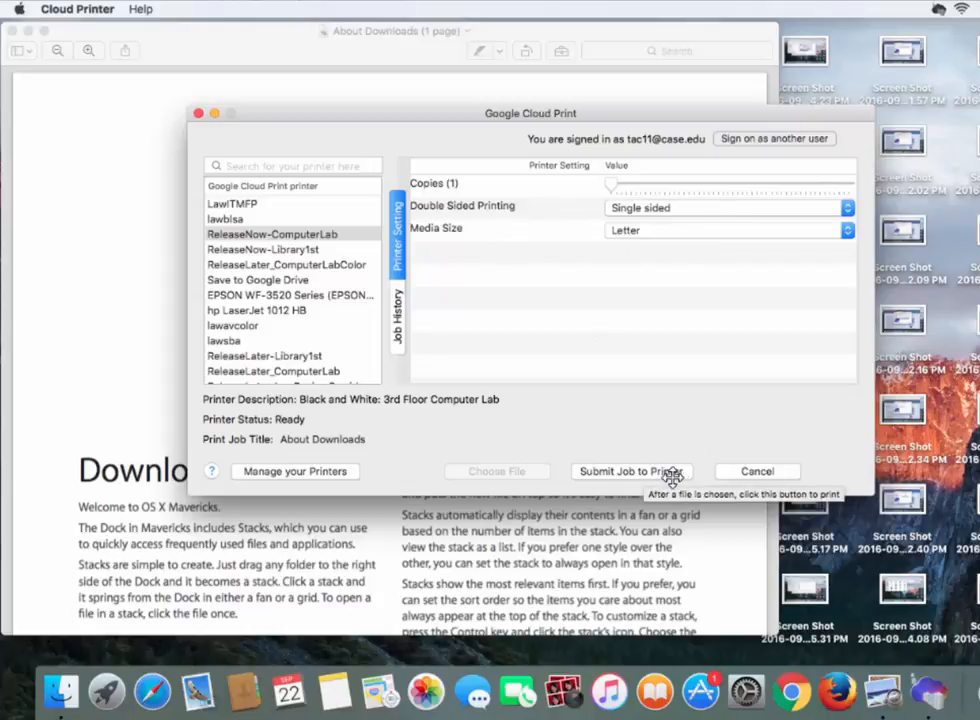
mouse_move(763, 306)
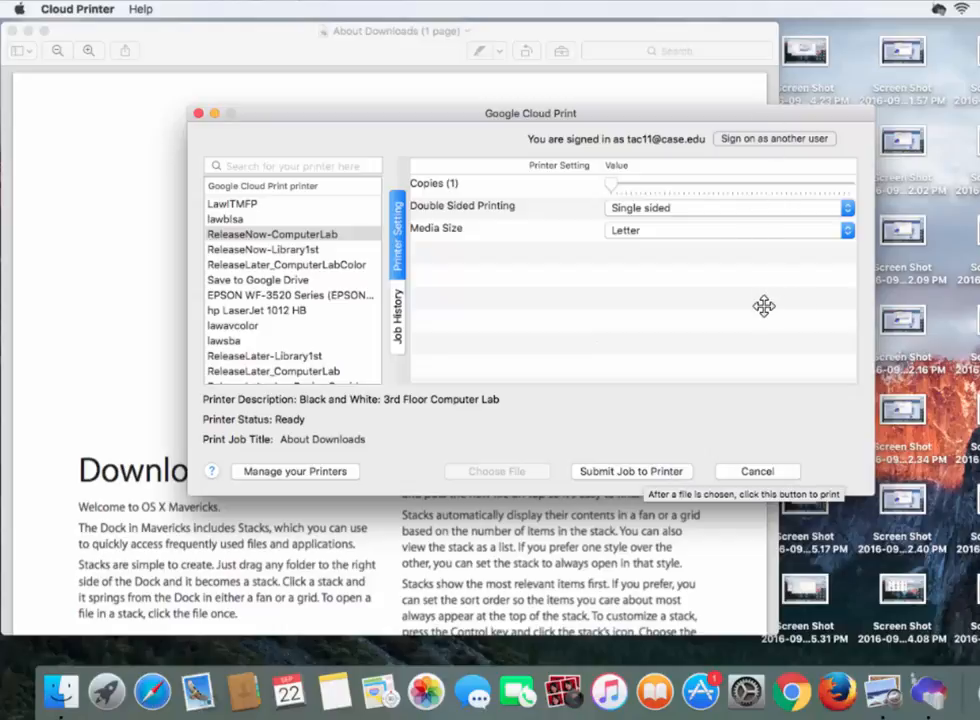